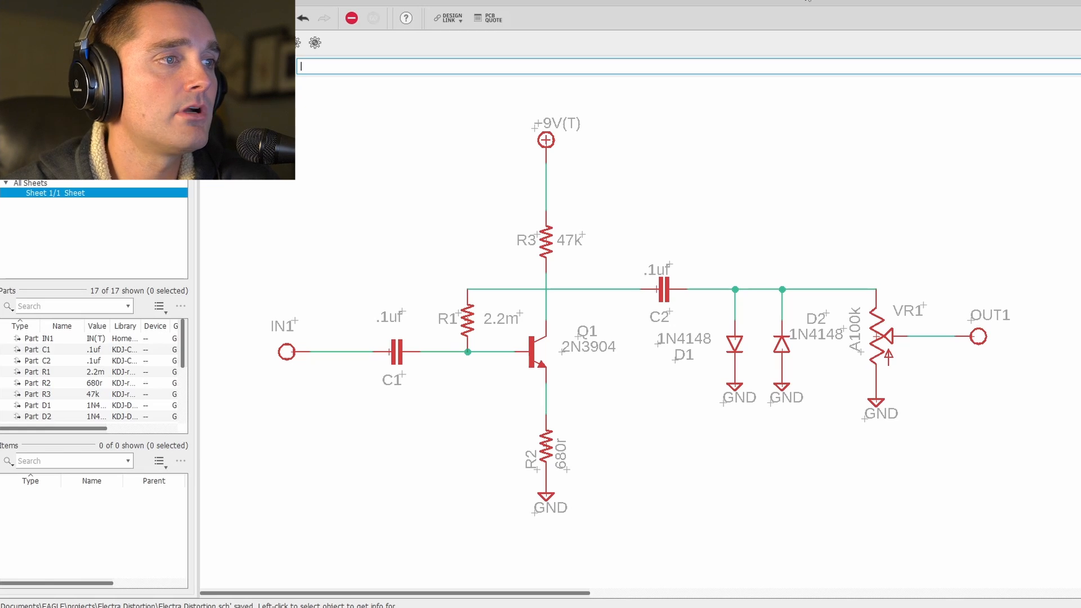
pyautogui.moveTo(398, 428)
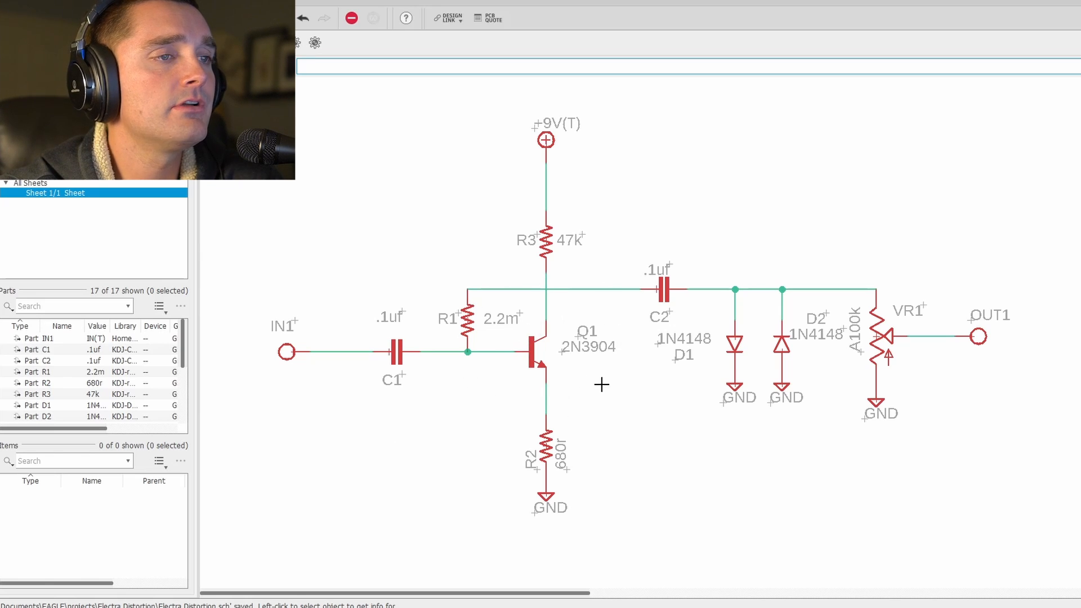
pyautogui.moveTo(606, 374)
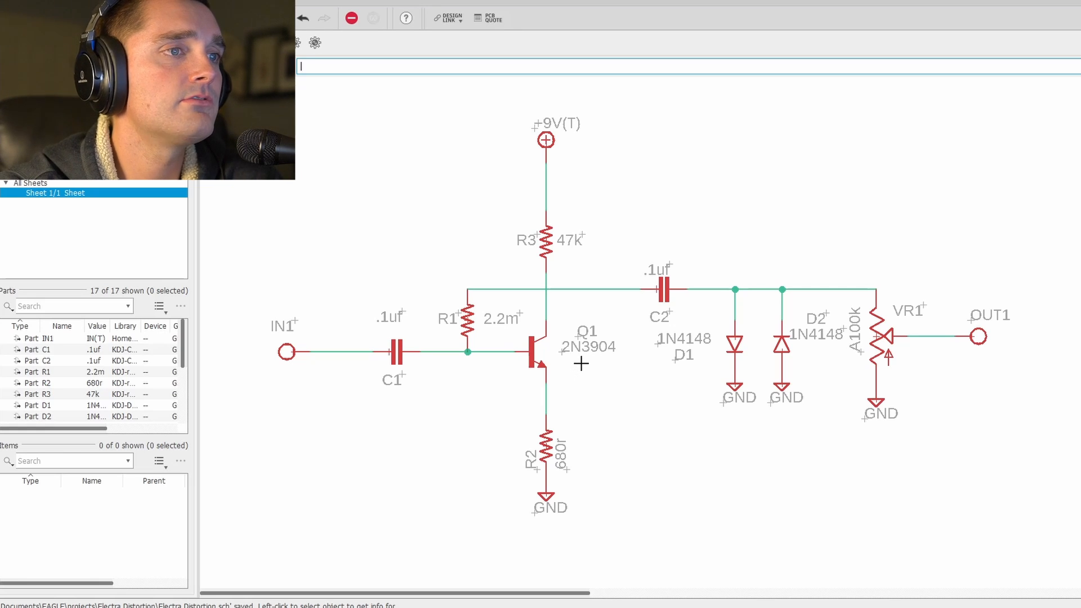
pyautogui.moveTo(560, 338)
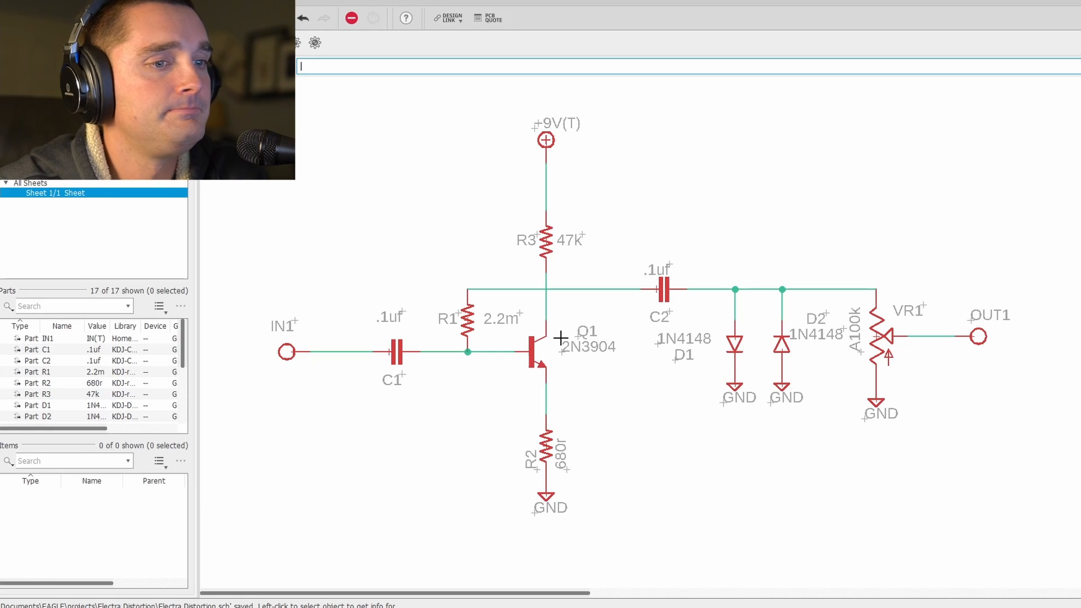
pyautogui.moveTo(584, 364)
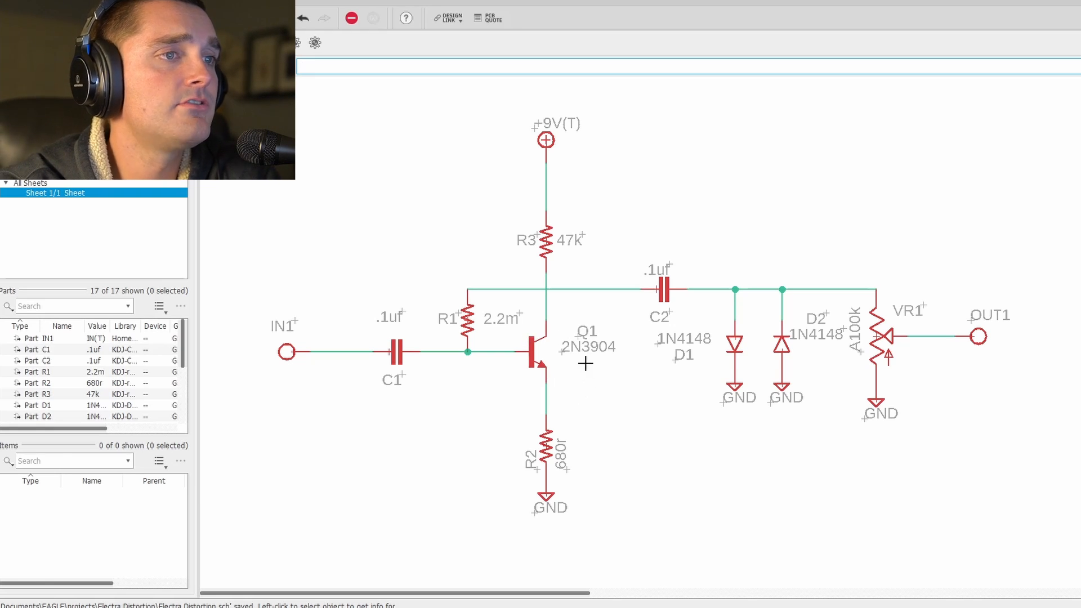
pyautogui.moveTo(565, 396)
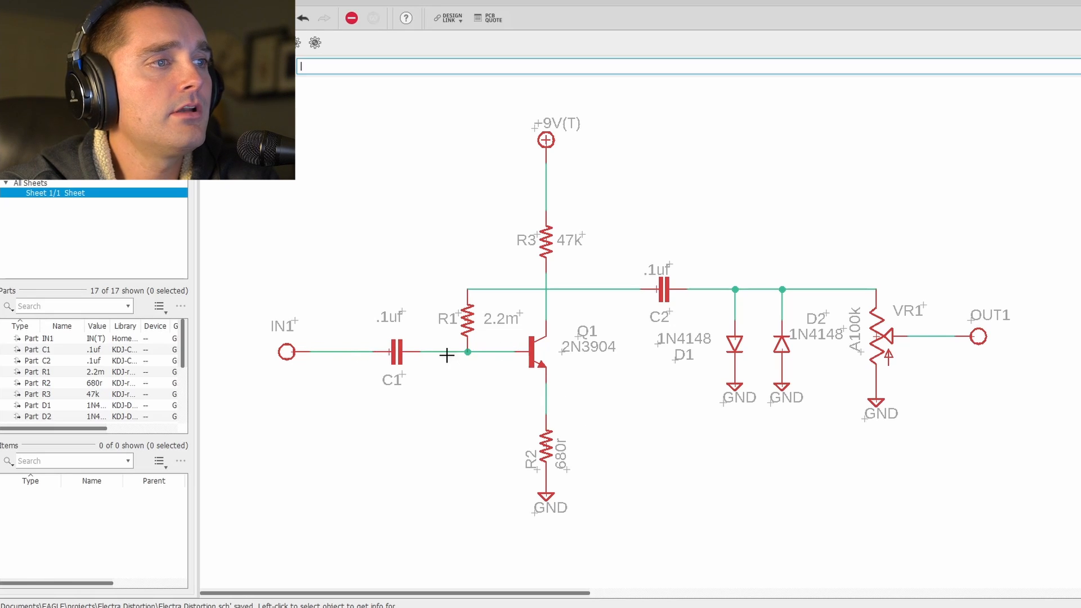
pyautogui.moveTo(509, 354)
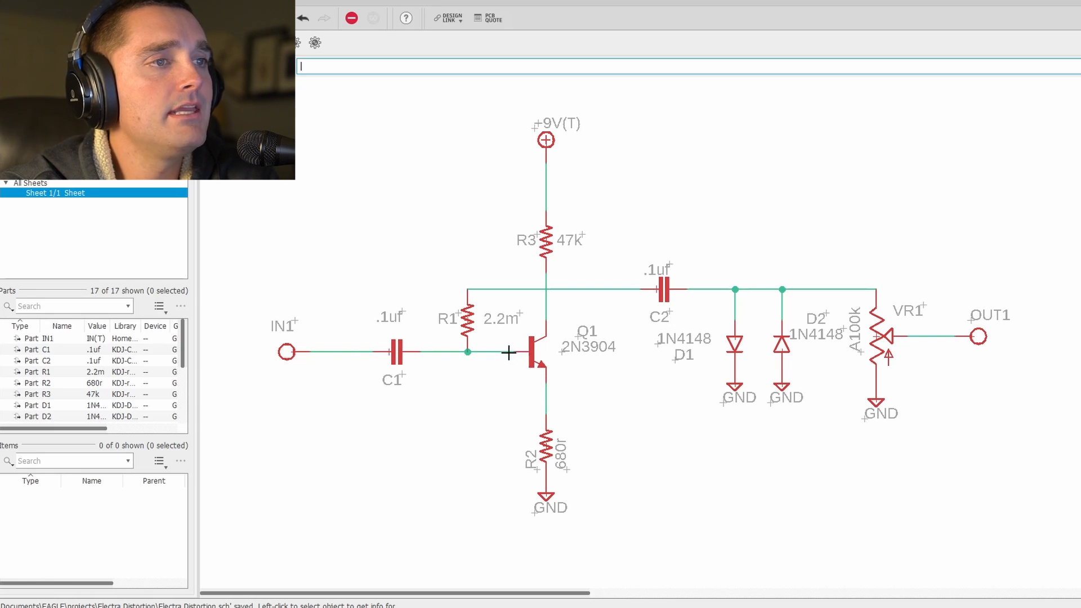
pyautogui.moveTo(561, 285)
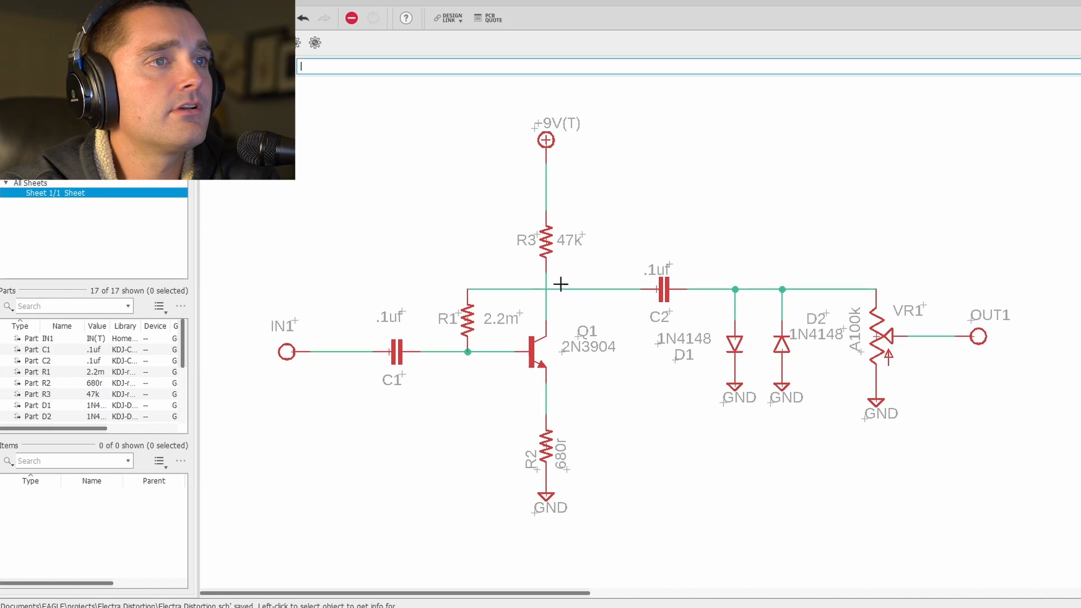
pyautogui.moveTo(480, 363)
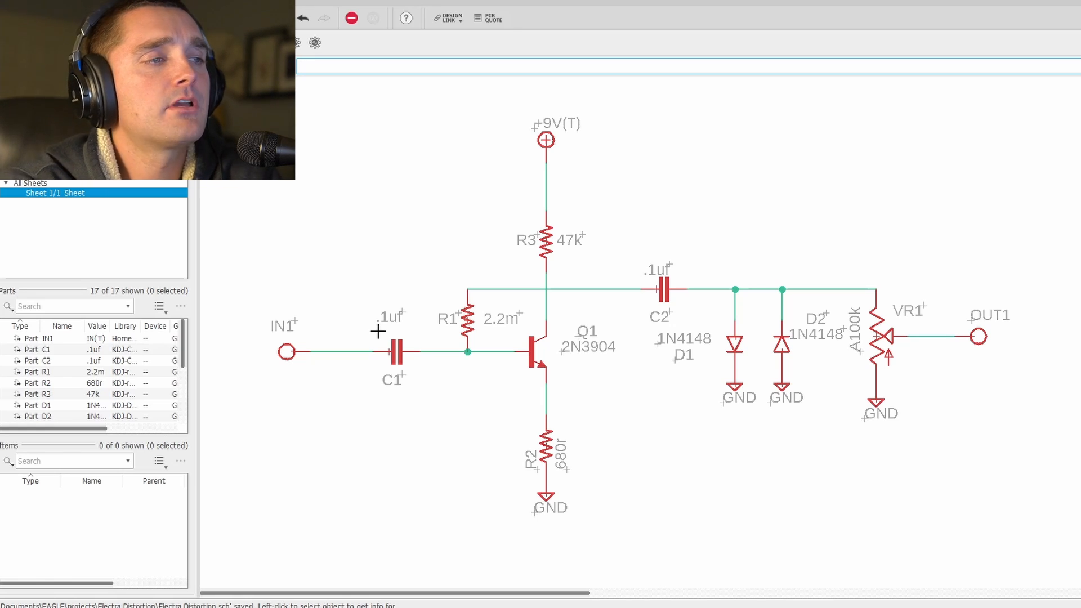
pyautogui.moveTo(555, 239)
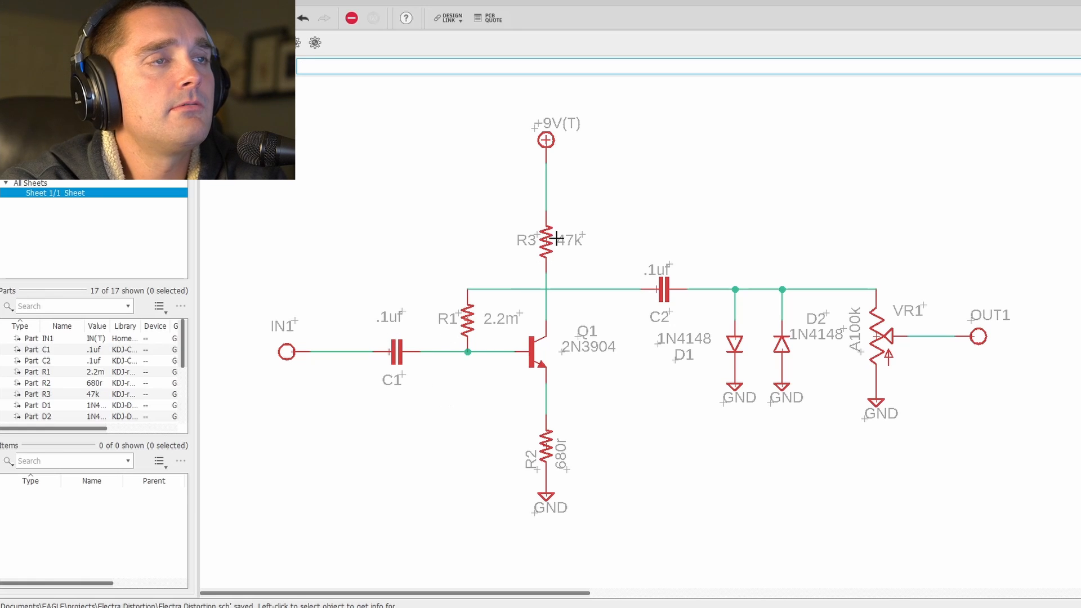
pyautogui.moveTo(556, 103)
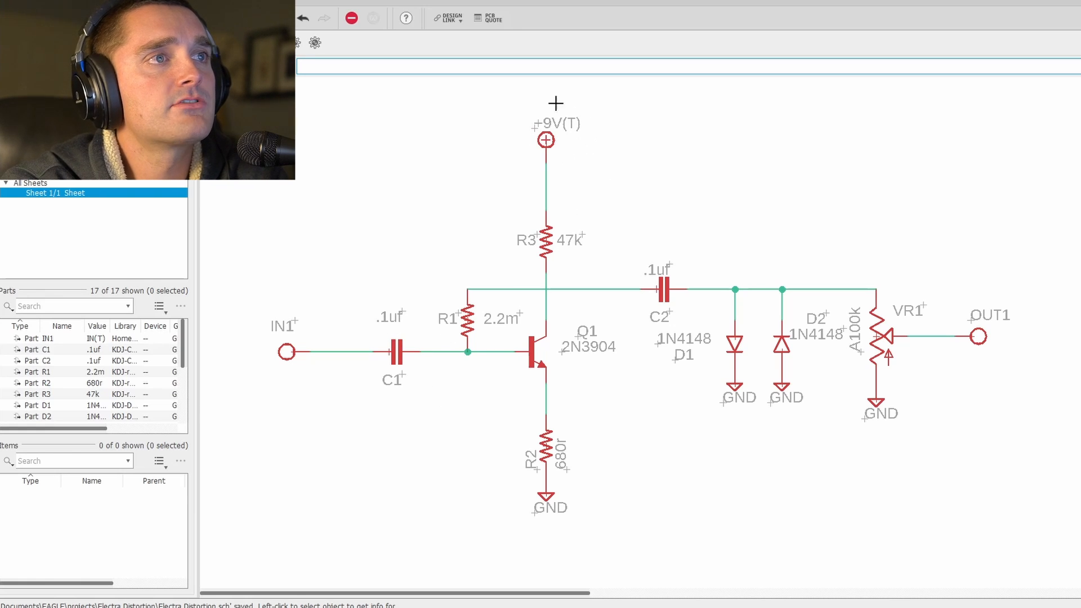
pyautogui.moveTo(571, 200)
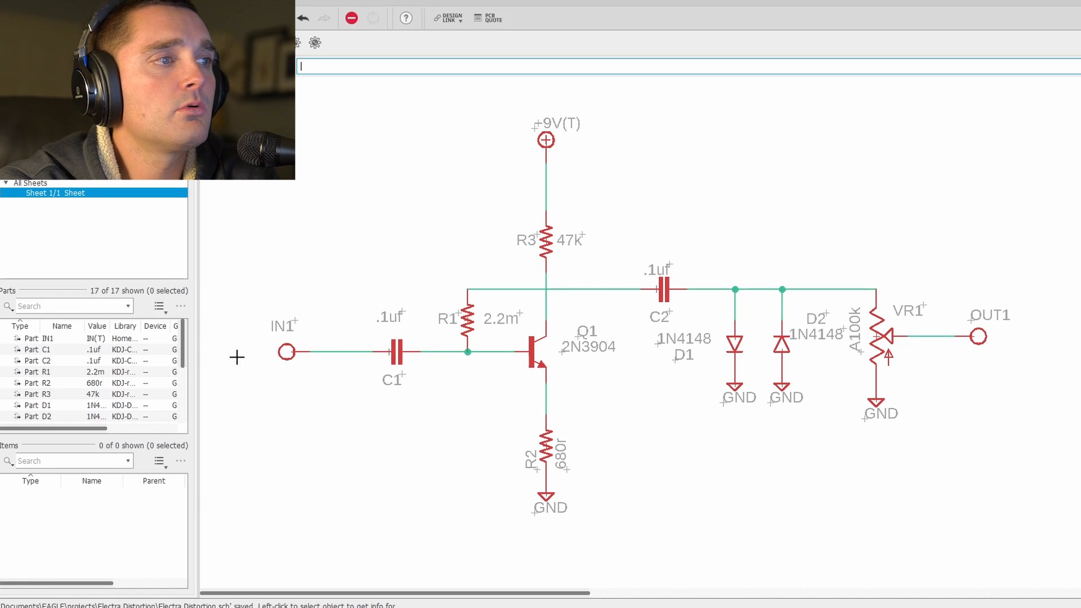
pyautogui.moveTo(281, 315)
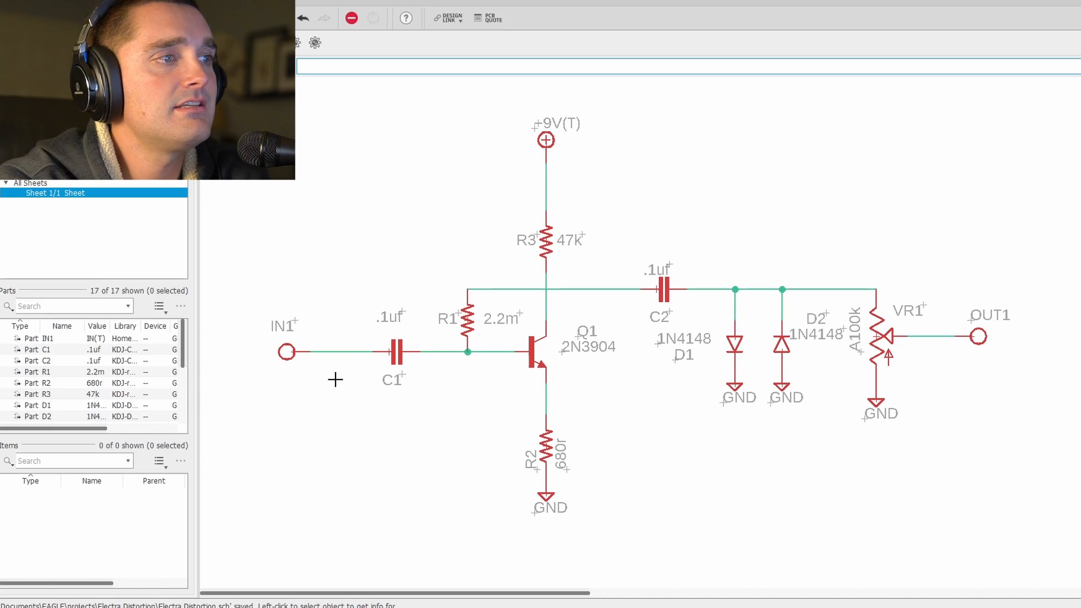
pyautogui.moveTo(238, 337)
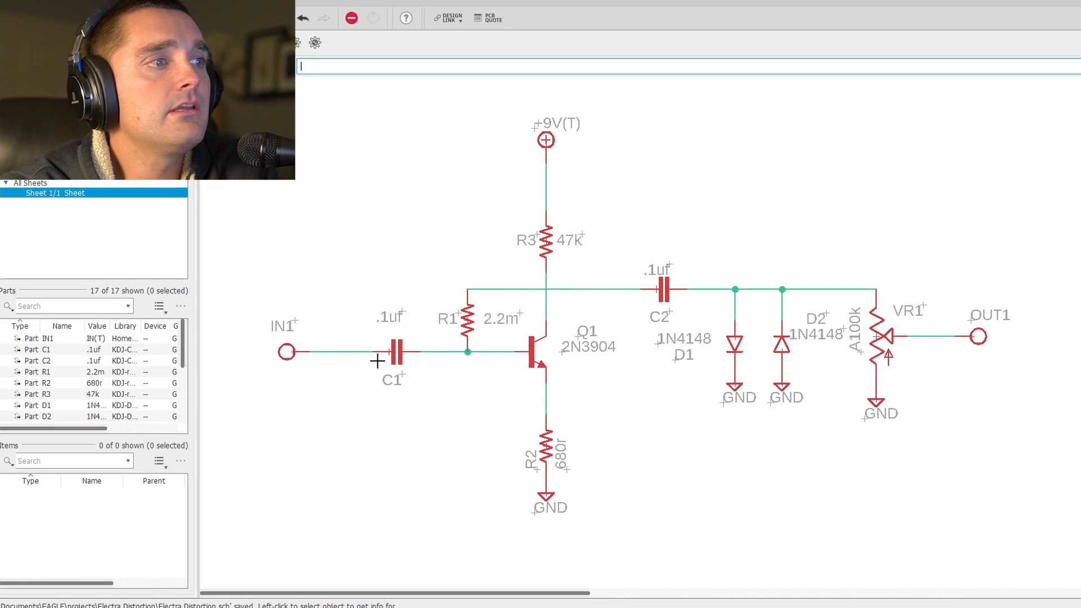
pyautogui.moveTo(315, 380)
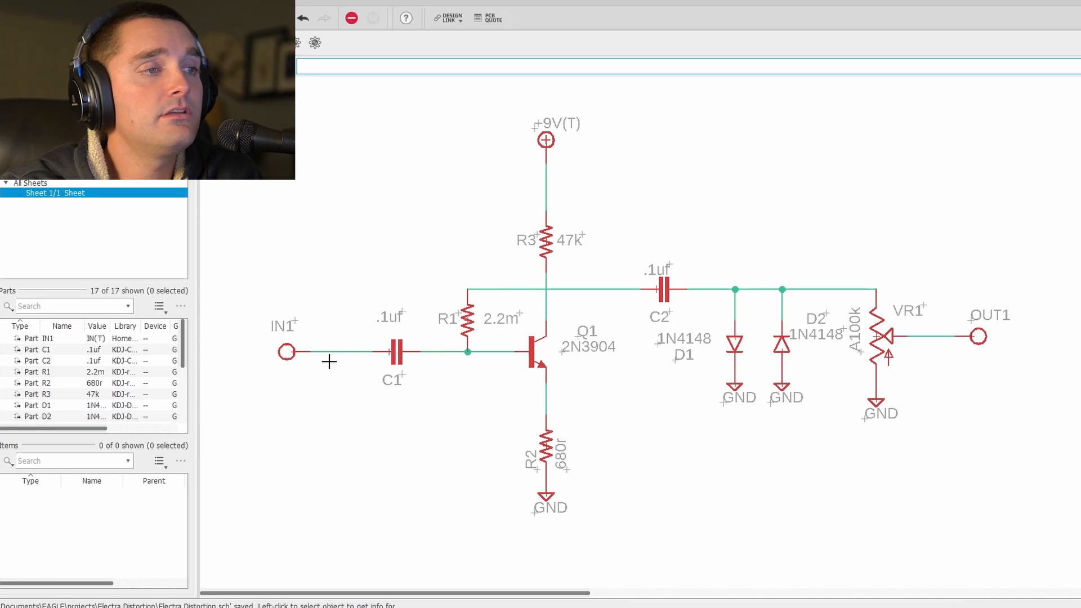
pyautogui.moveTo(457, 324)
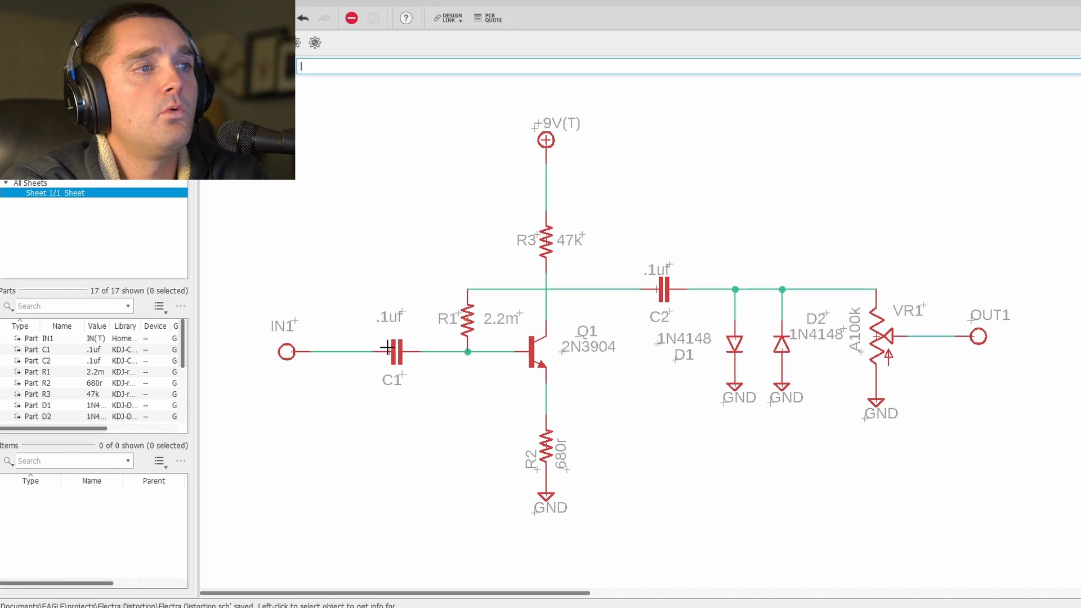
pyautogui.moveTo(345, 483)
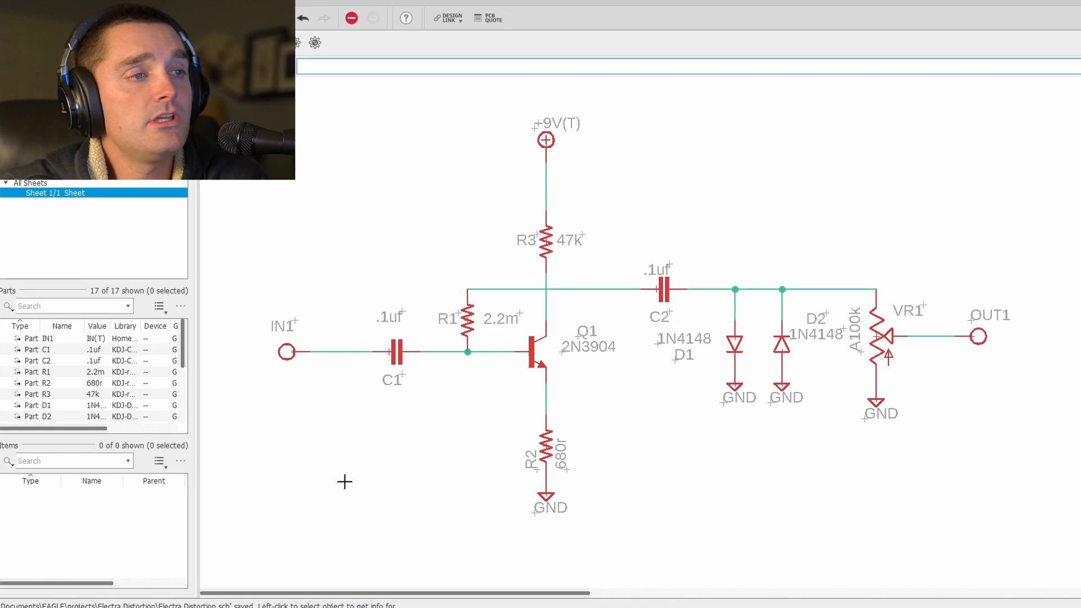
pyautogui.moveTo(378, 366)
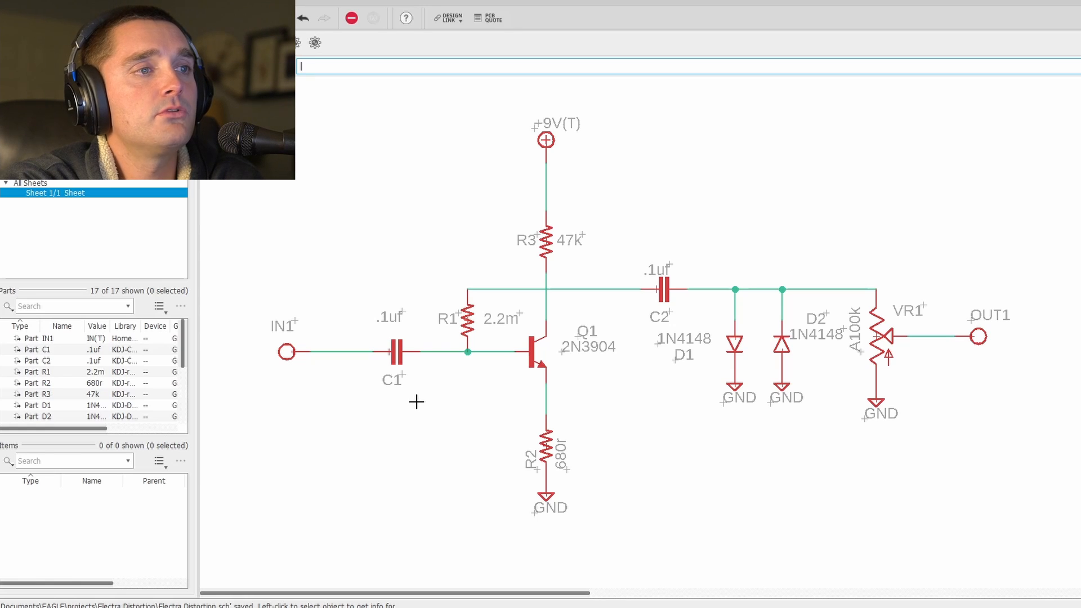
pyautogui.moveTo(509, 309)
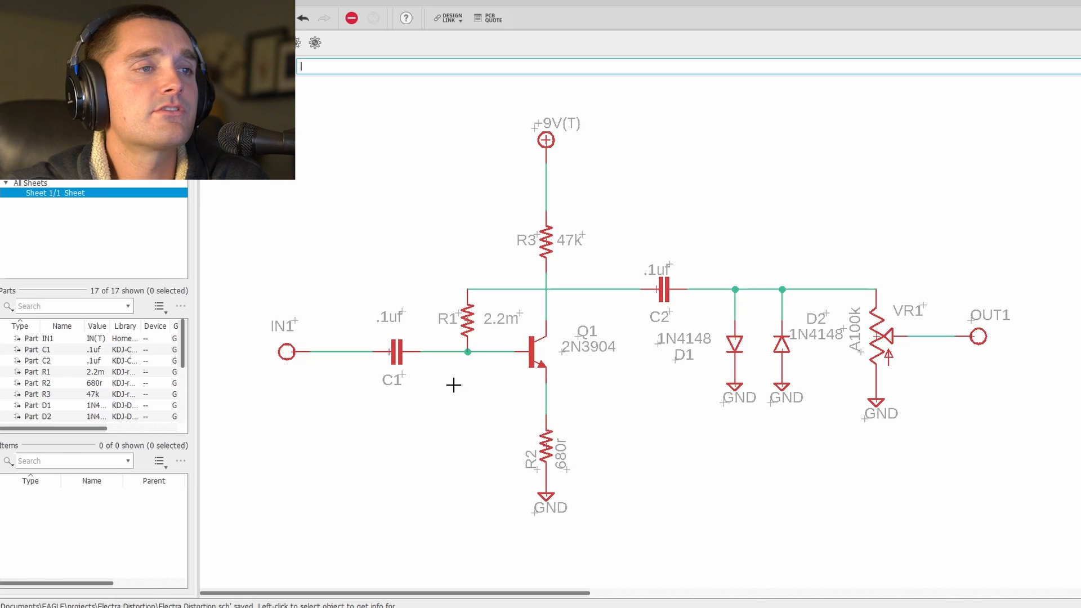
pyautogui.moveTo(551, 327)
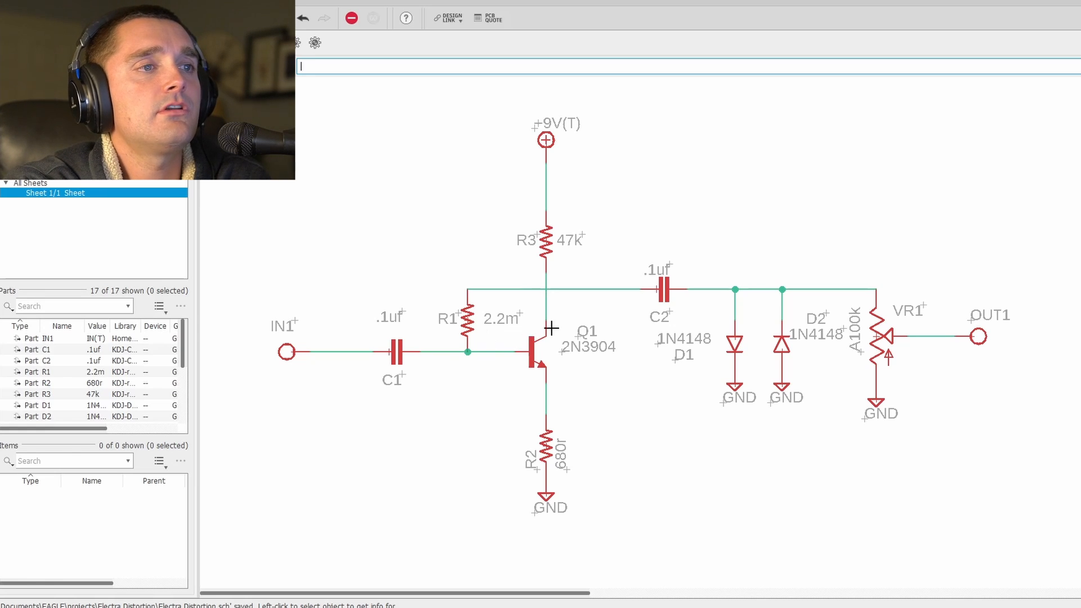
pyautogui.moveTo(352, 361)
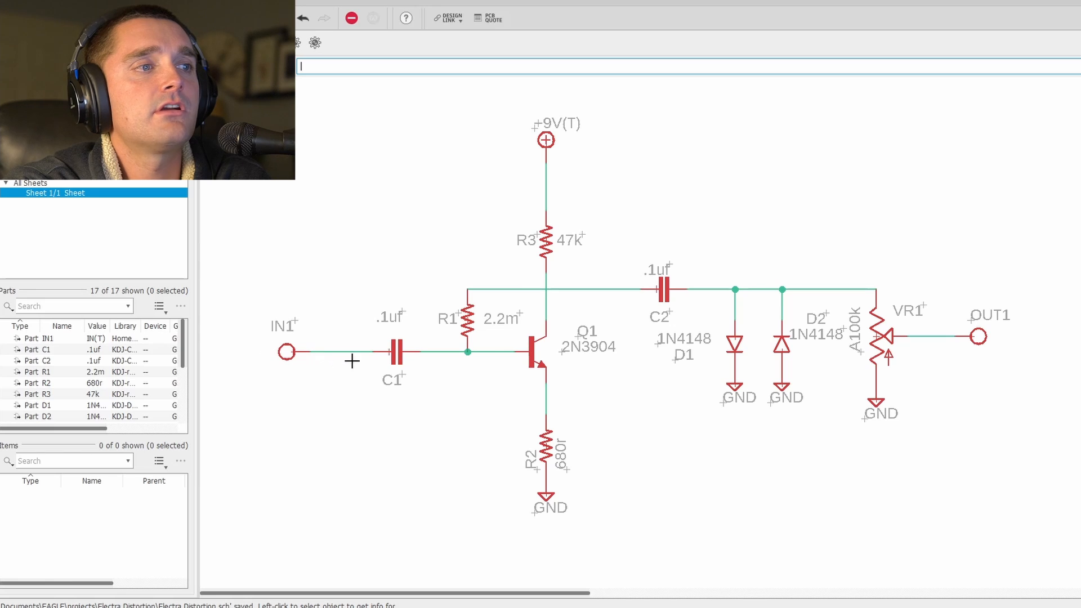
pyautogui.moveTo(462, 342)
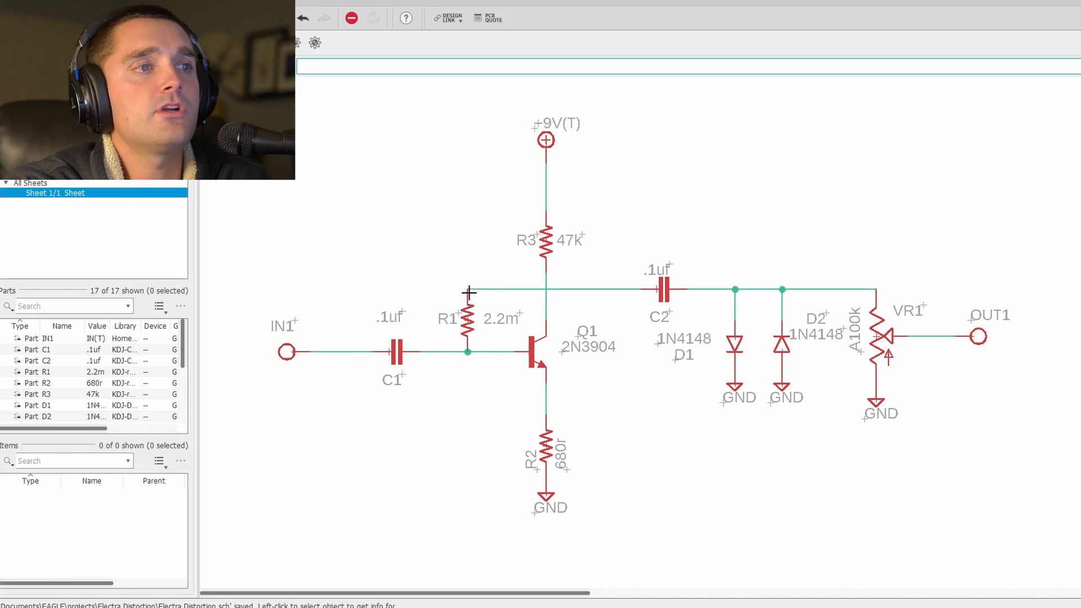
pyautogui.moveTo(419, 354)
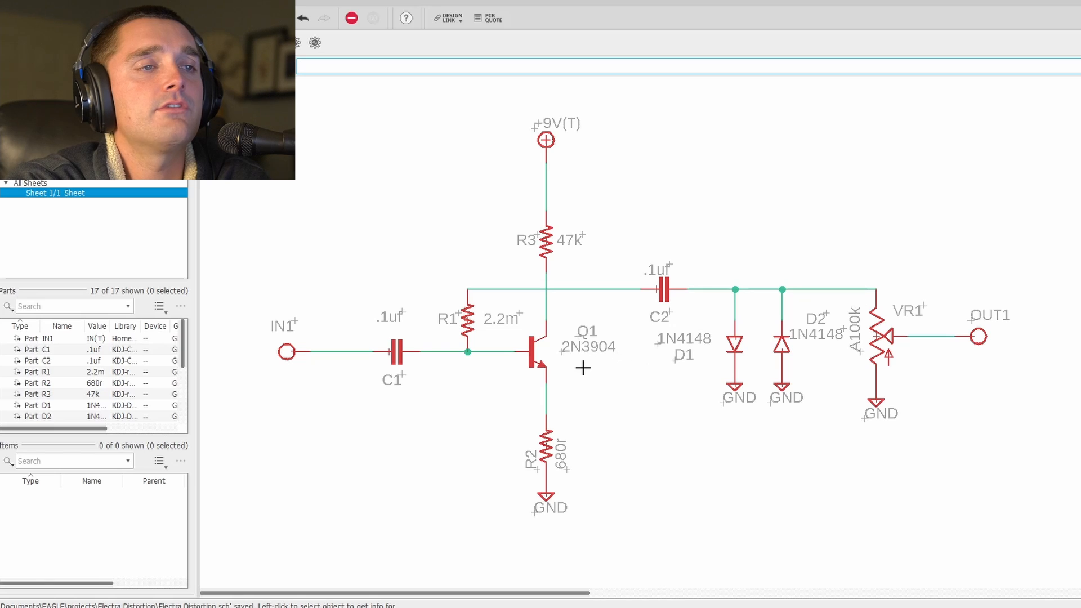
pyautogui.moveTo(551, 392)
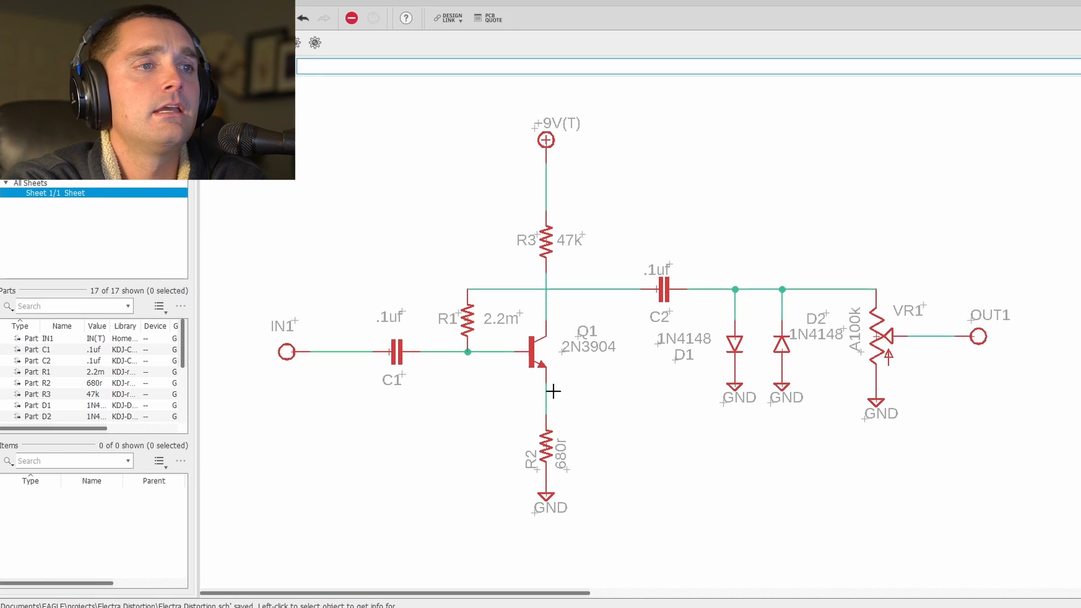
pyautogui.moveTo(579, 461)
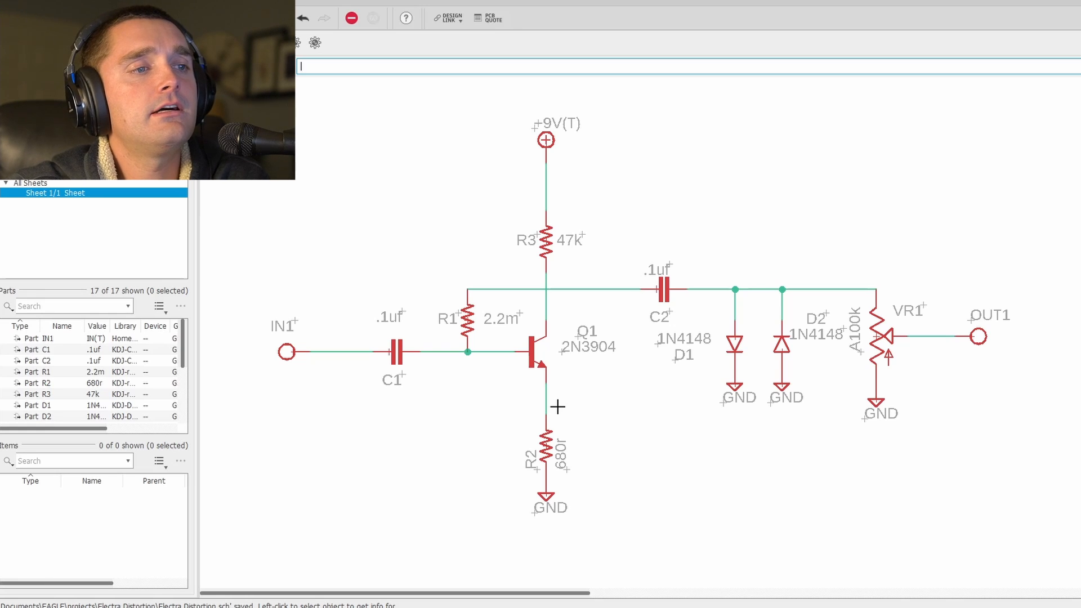
pyautogui.moveTo(567, 449)
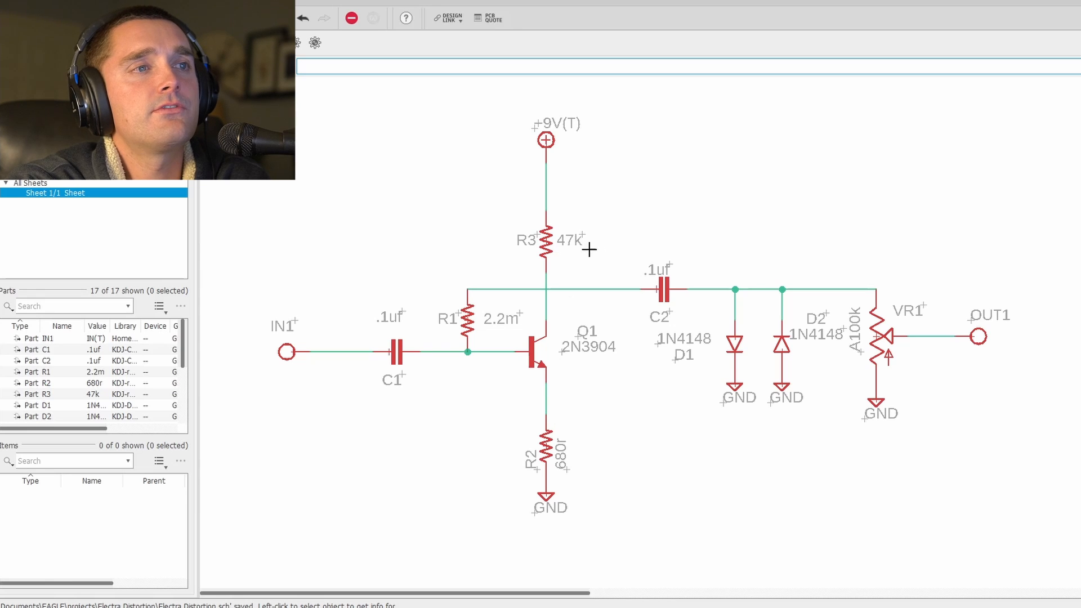
pyautogui.moveTo(565, 407)
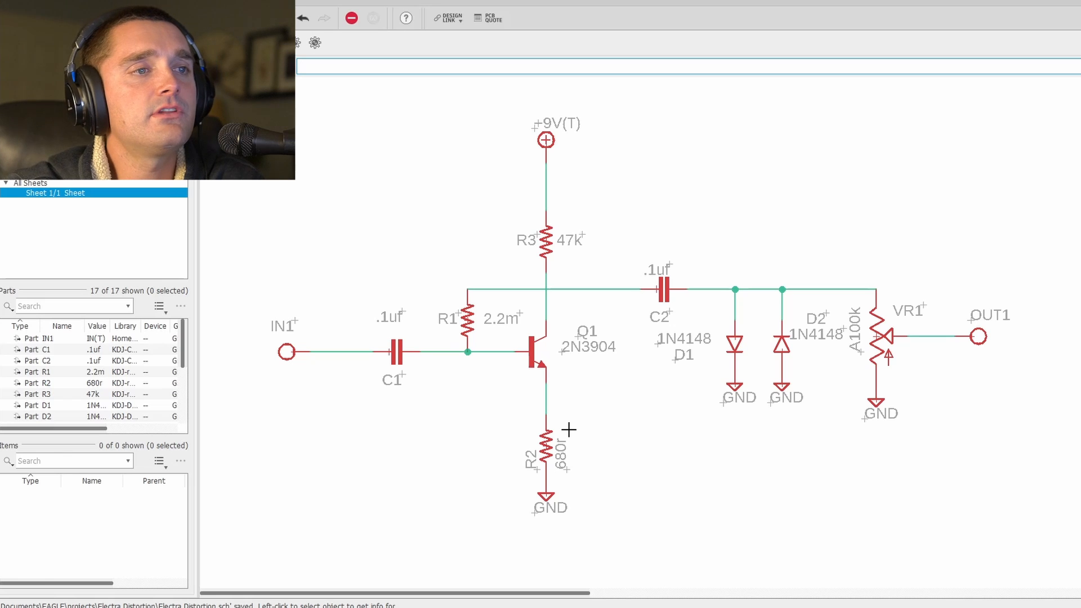
pyautogui.moveTo(609, 406)
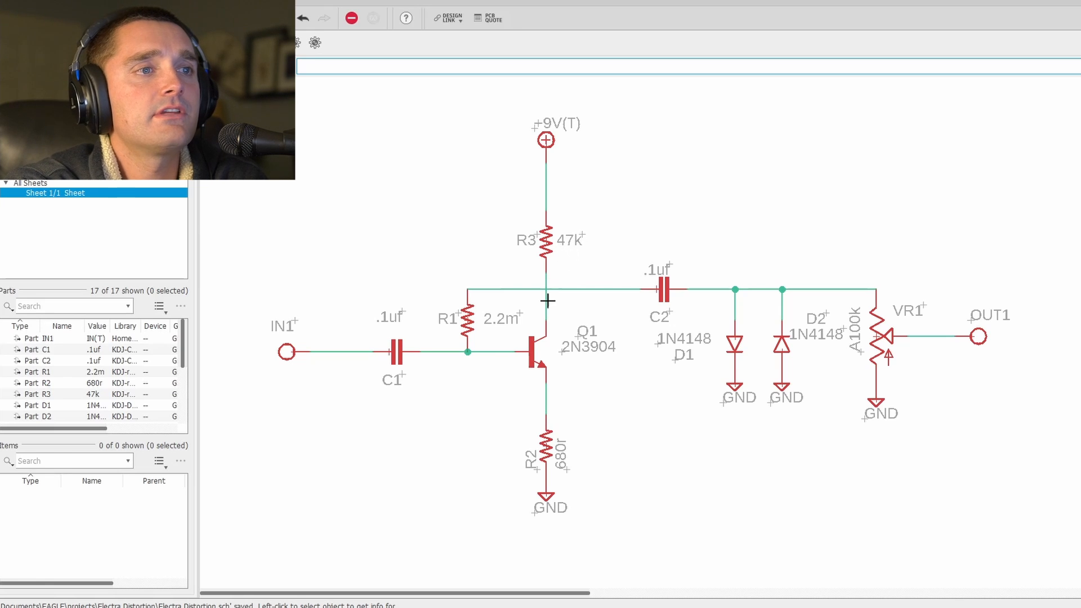
pyautogui.moveTo(553, 136)
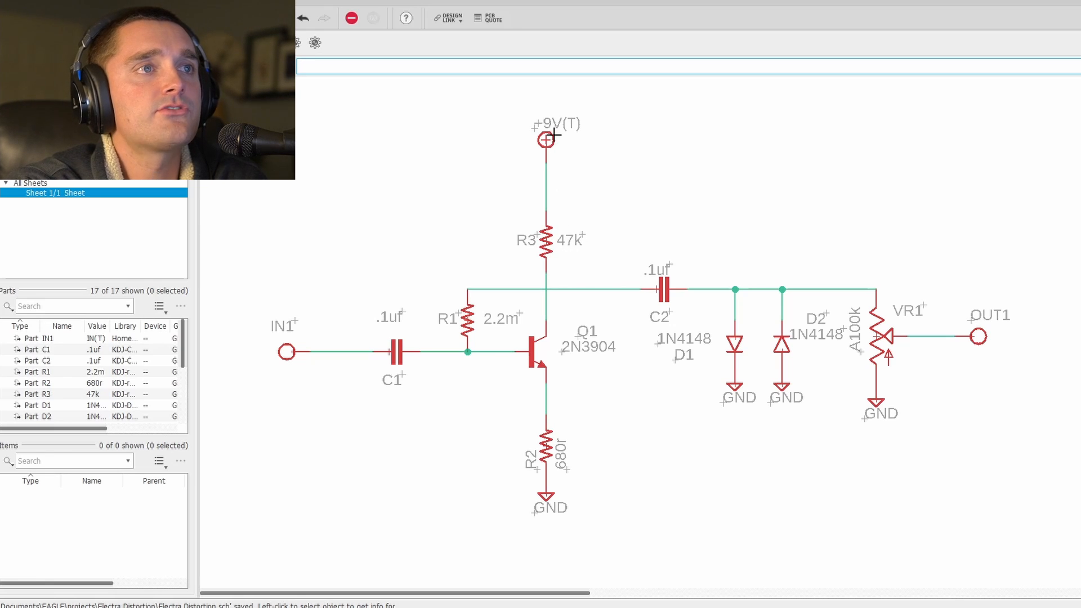
pyautogui.moveTo(552, 263)
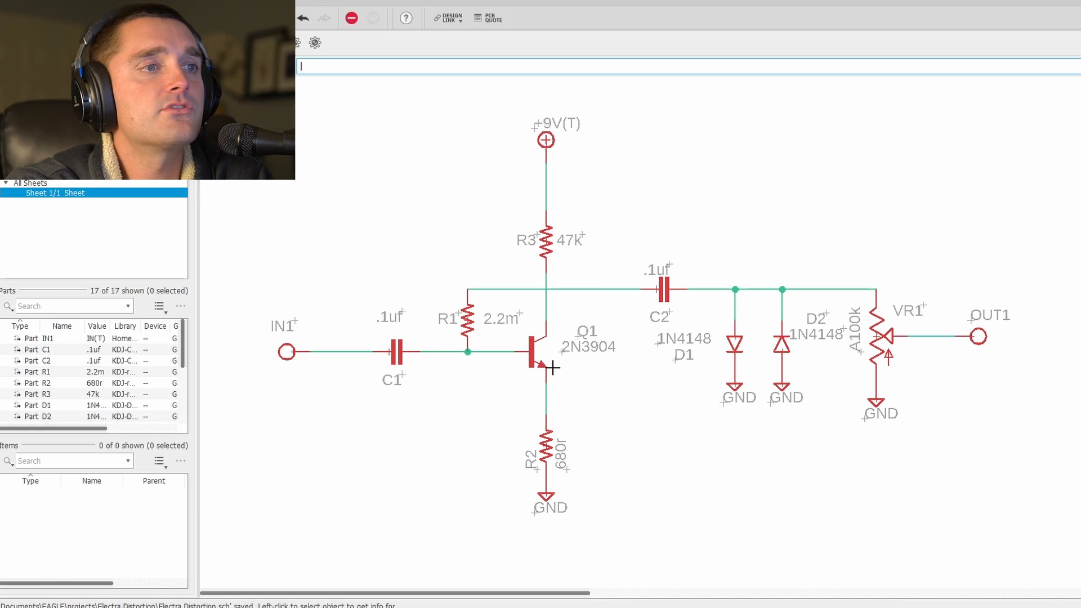
pyautogui.moveTo(579, 361)
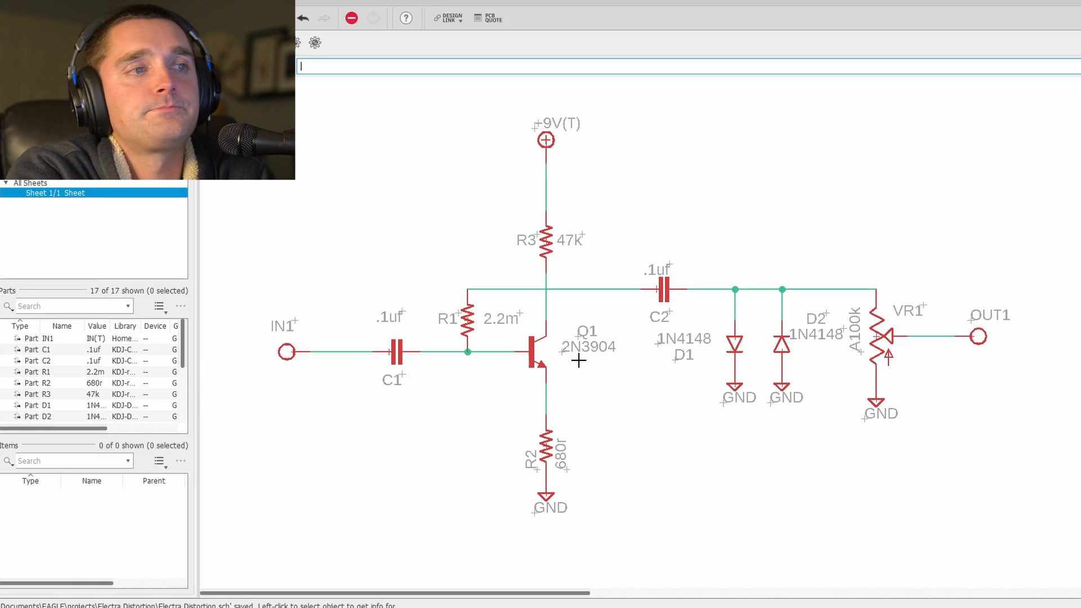
pyautogui.moveTo(536, 280)
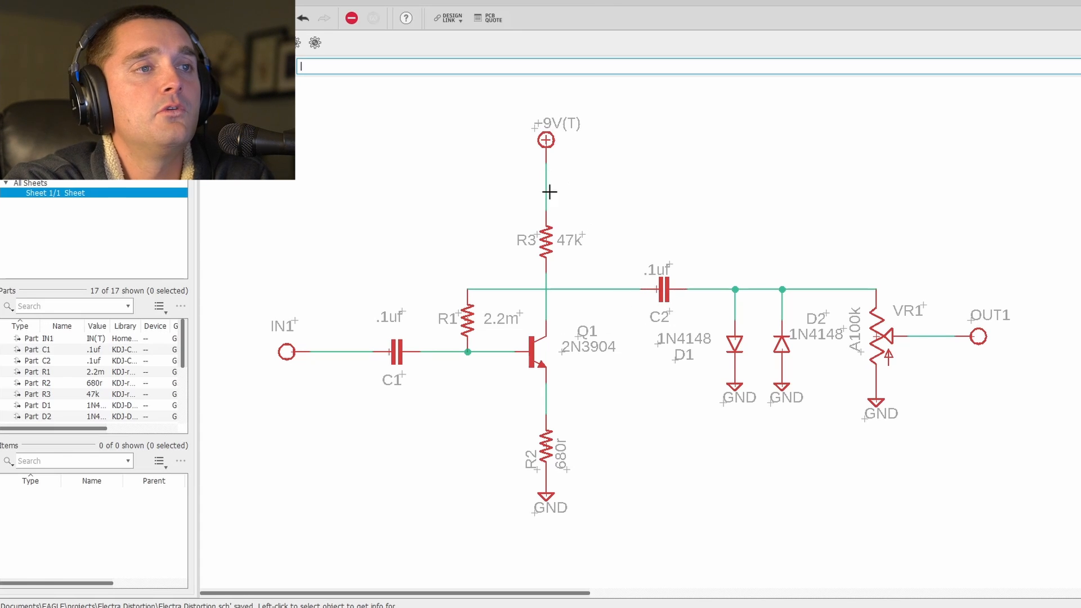
pyautogui.moveTo(695, 293)
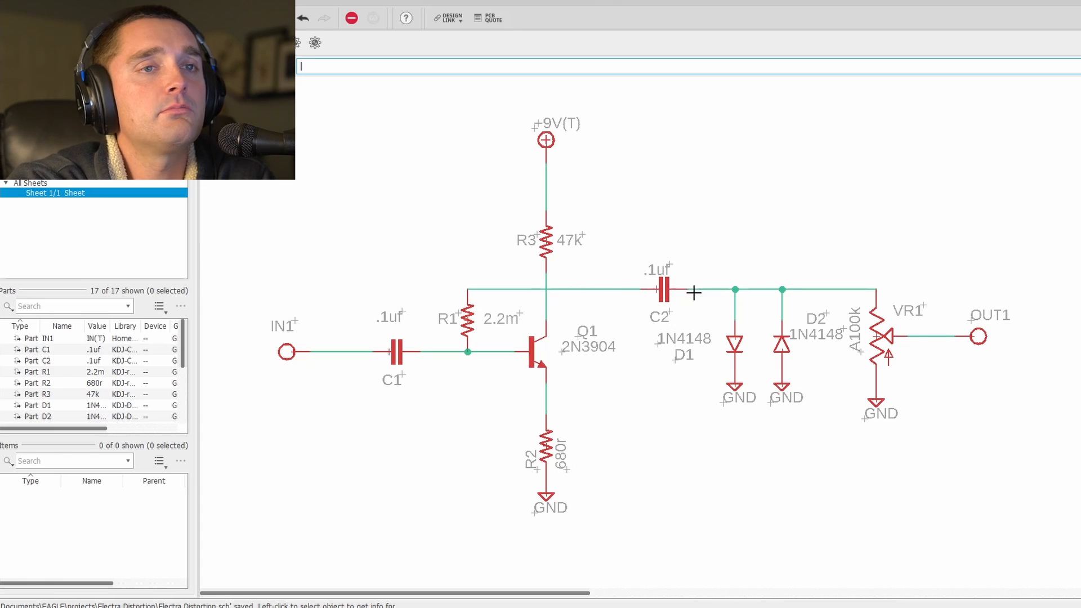
pyautogui.moveTo(827, 373)
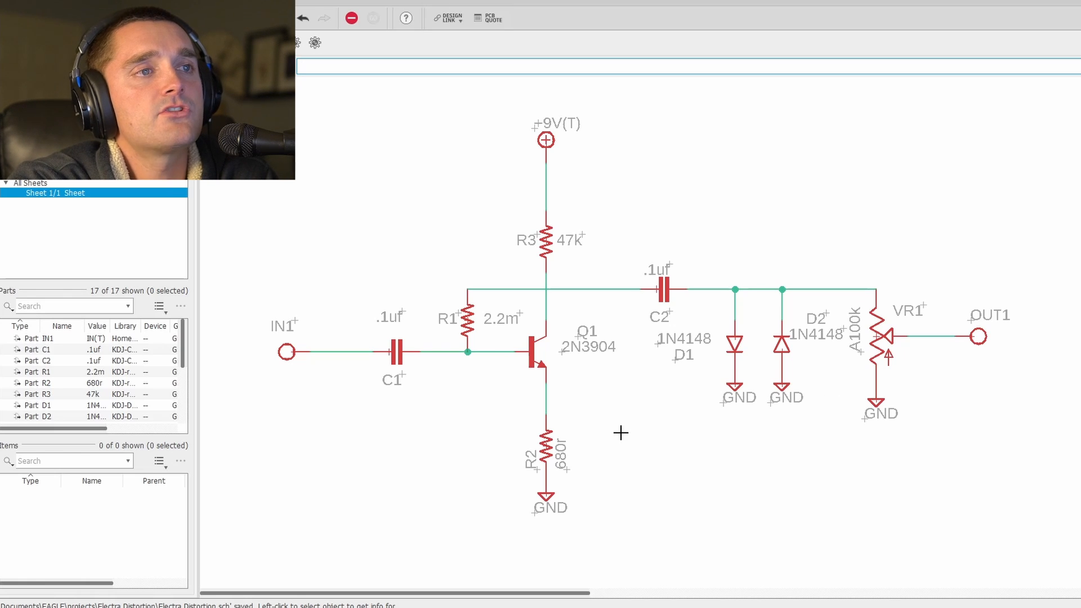
pyautogui.moveTo(675, 275)
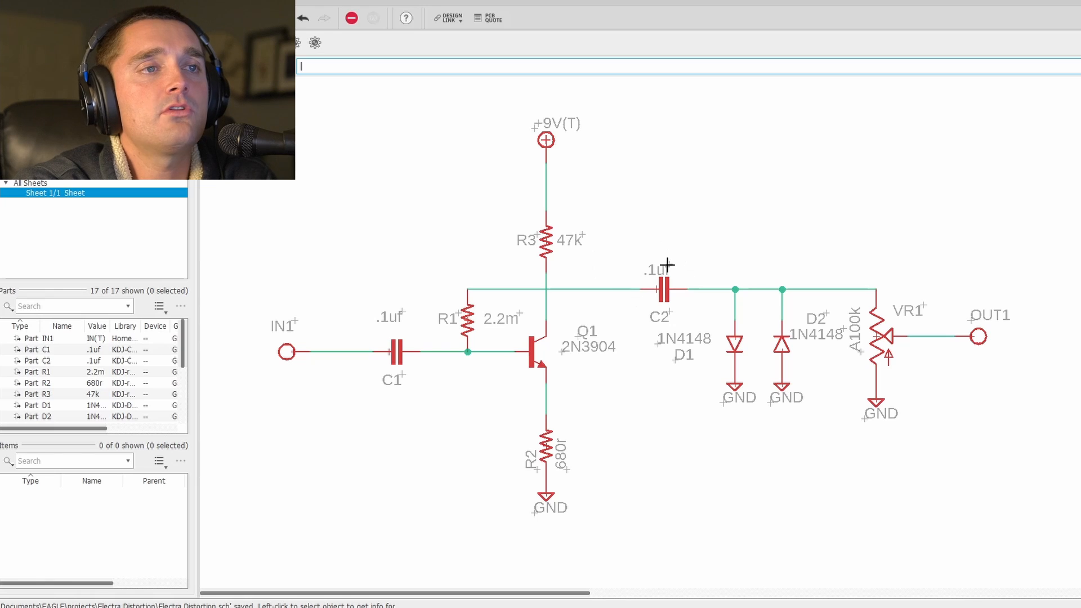
pyautogui.moveTo(644, 357)
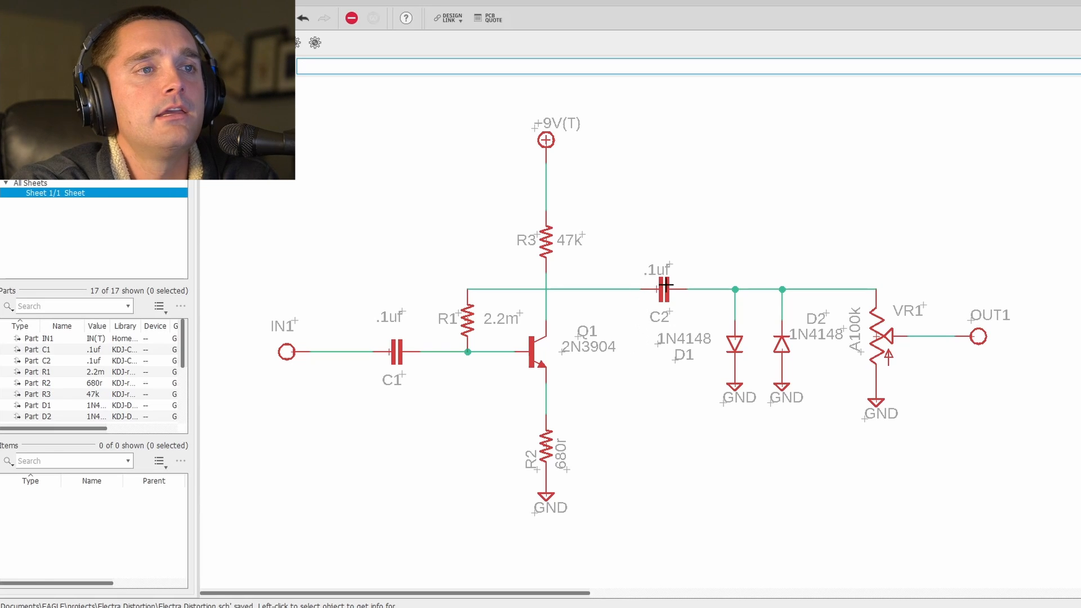
pyautogui.moveTo(474, 436)
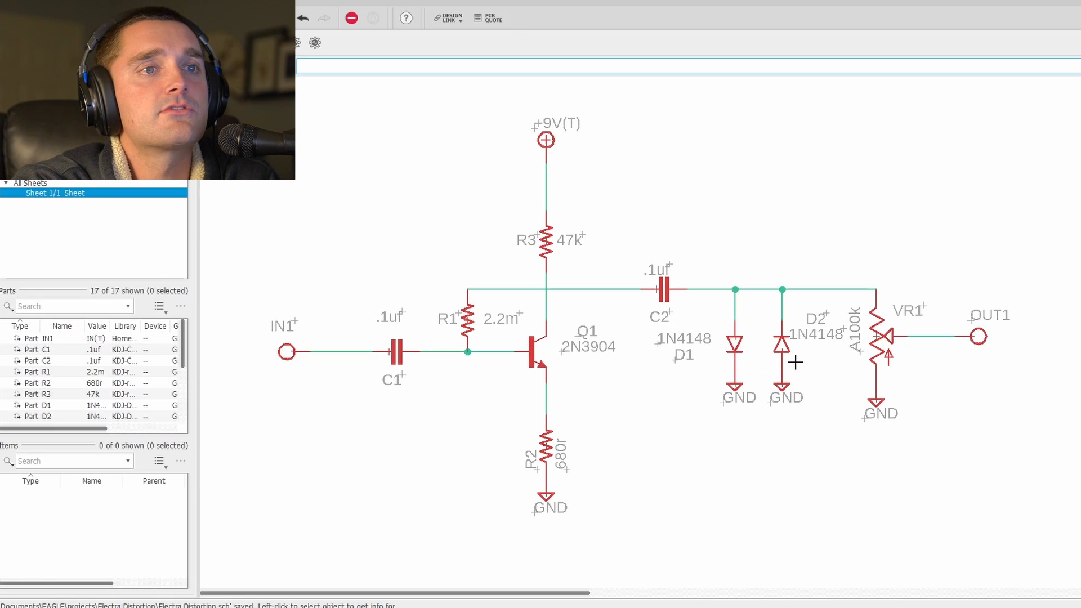
pyautogui.moveTo(778, 321)
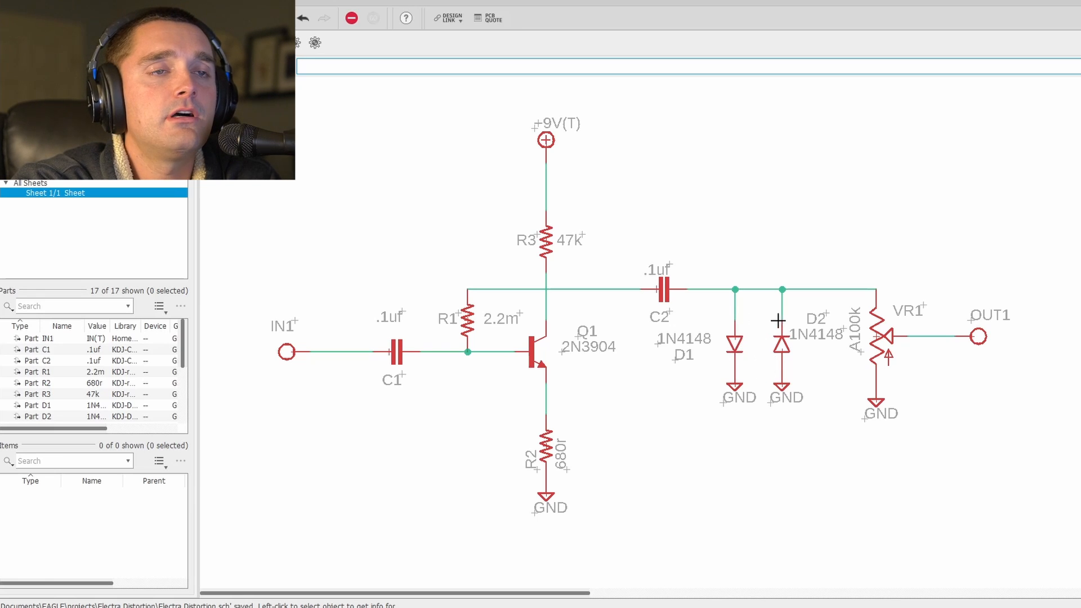
pyautogui.moveTo(788, 415)
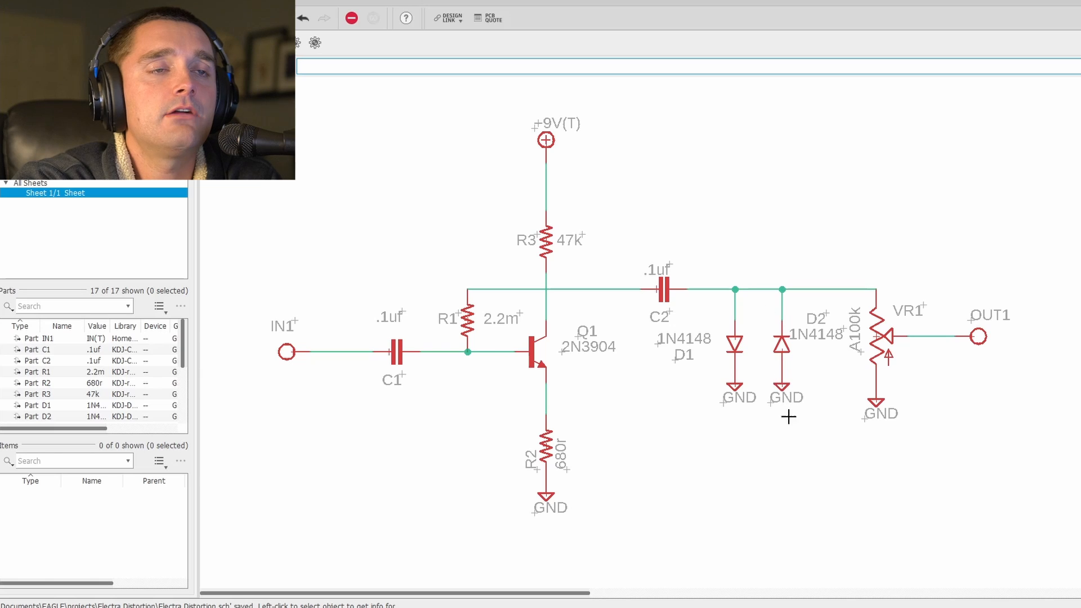
pyautogui.moveTo(727, 309)
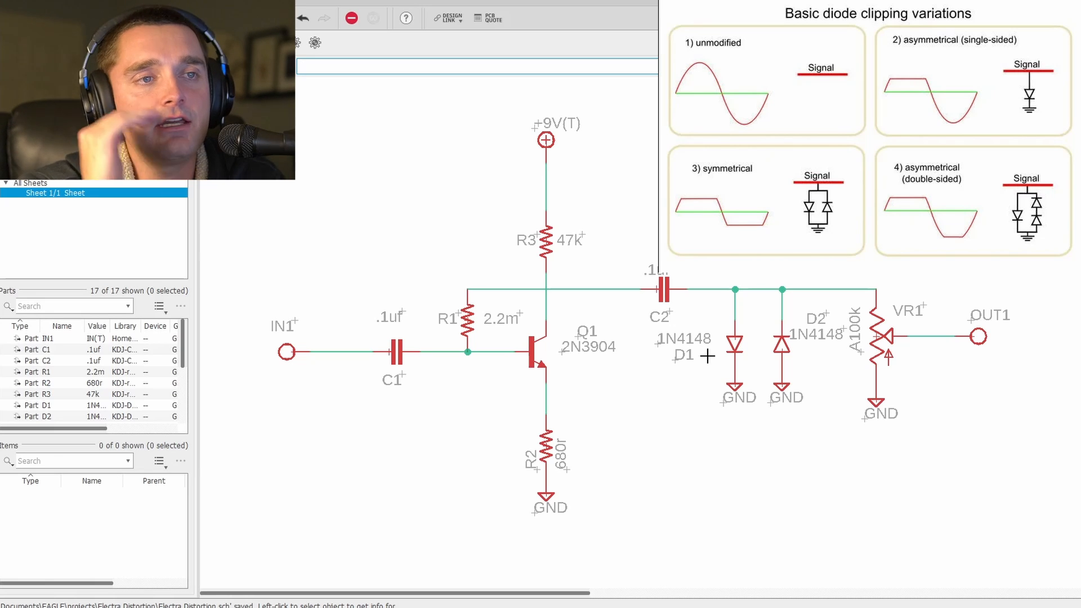
pyautogui.moveTo(753, 386)
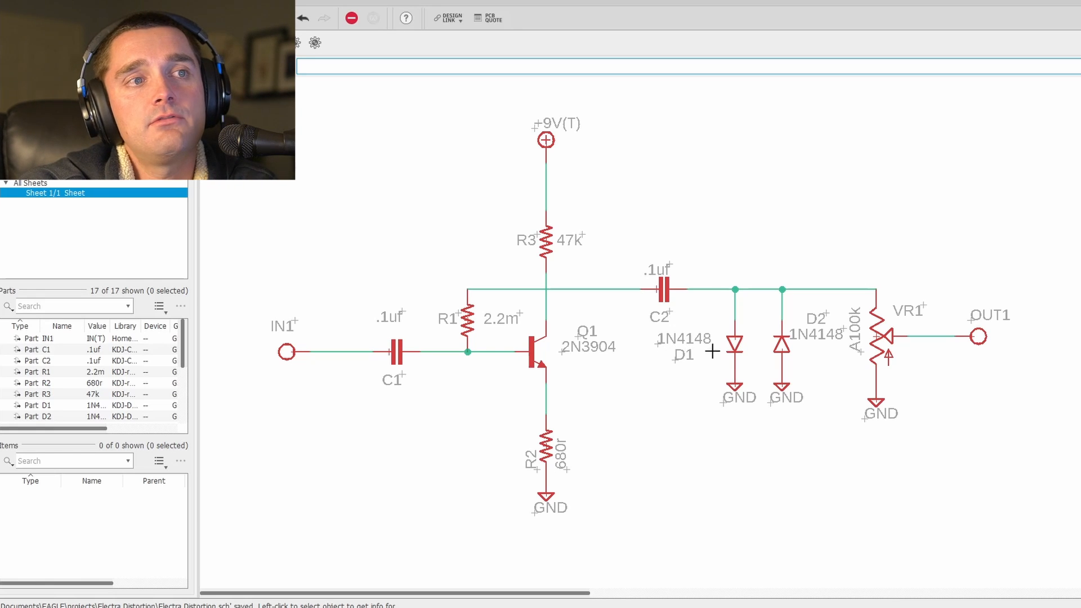
pyautogui.moveTo(684, 460)
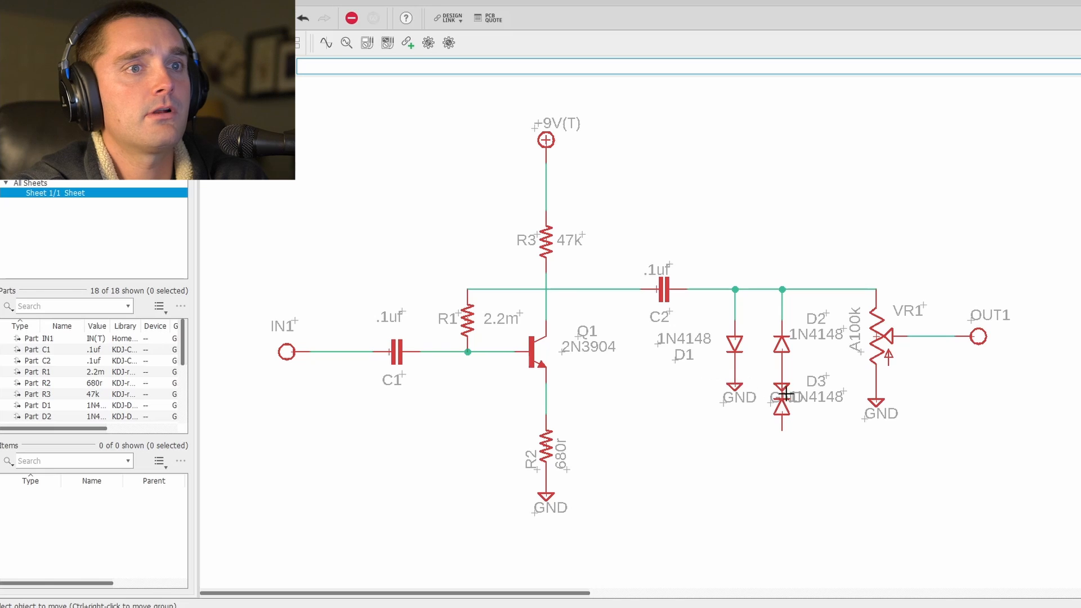
# Wire D3 in series below D2 down to its own ground symbol
pyautogui.moveTo(782, 396); pyautogui.dragTo(751, 465)
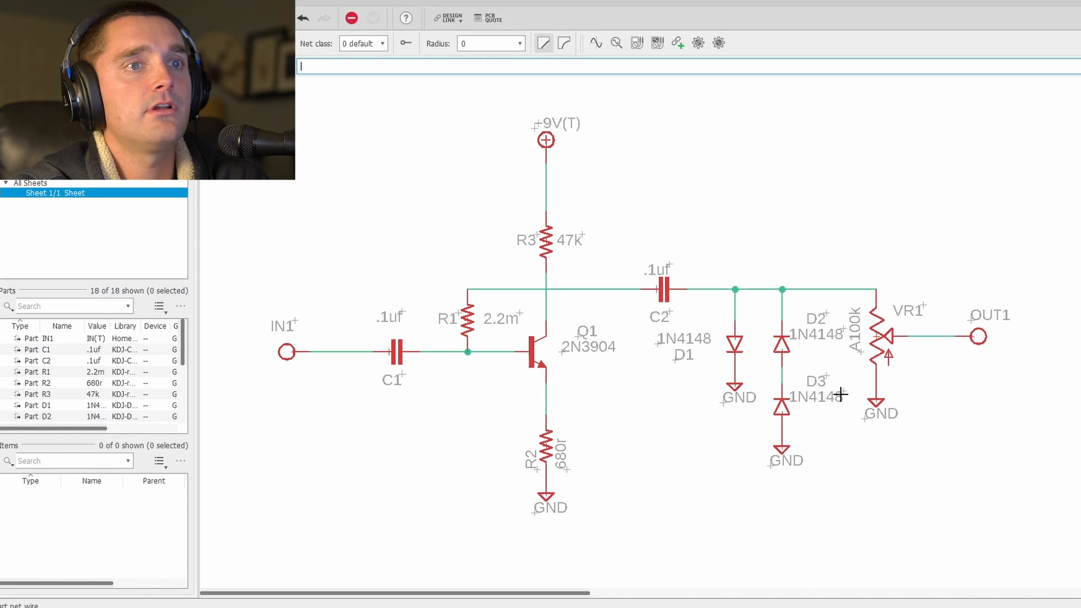
pyautogui.moveTo(849, 511)
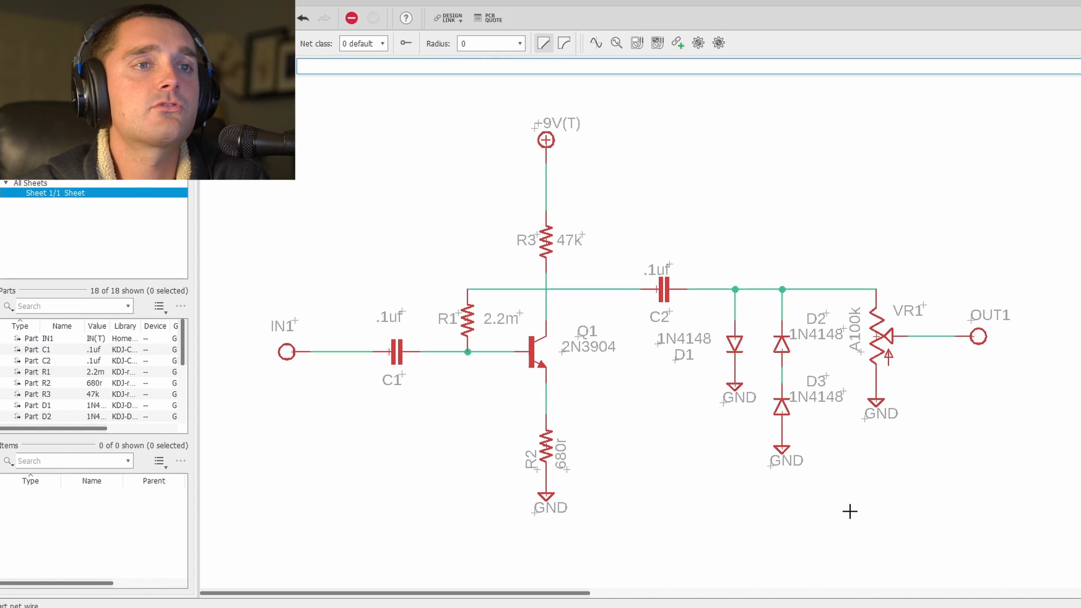
pyautogui.moveTo(818, 411)
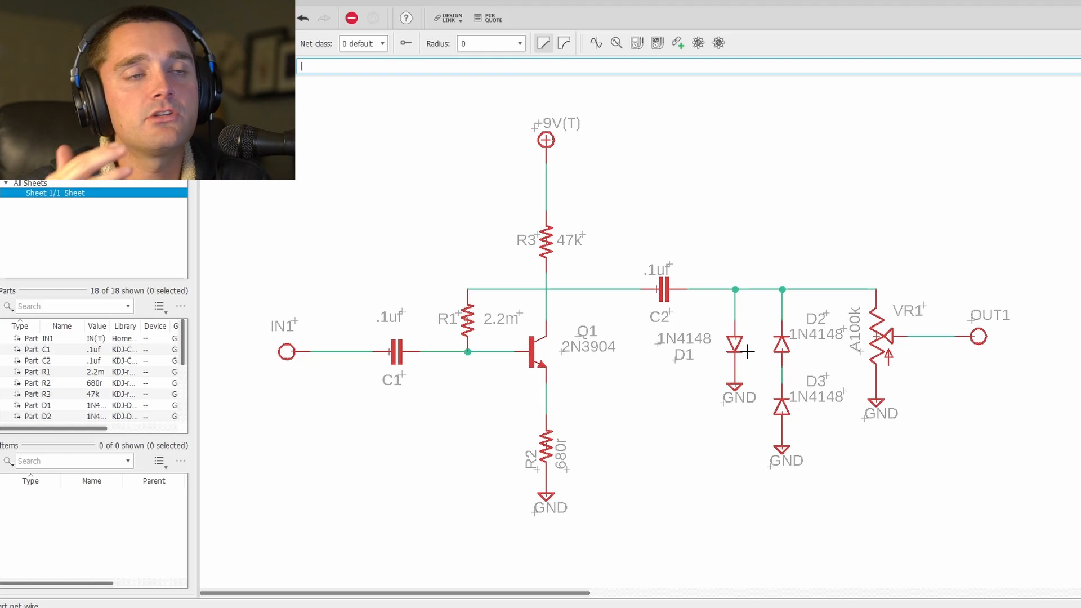
pyautogui.moveTo(810, 454)
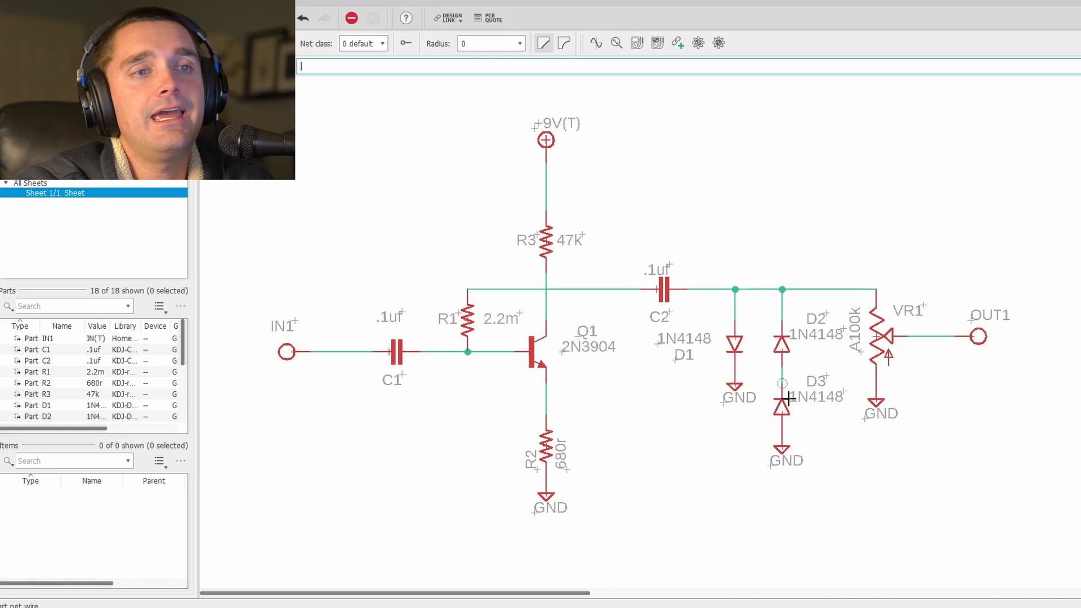
pyautogui.moveTo(789, 364)
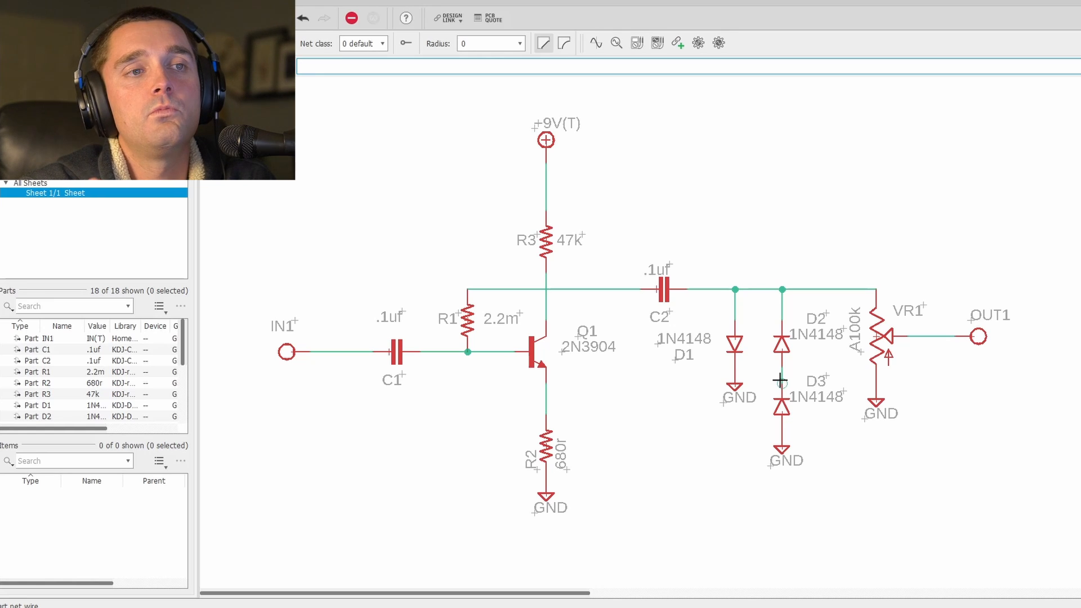
pyautogui.moveTo(688, 354)
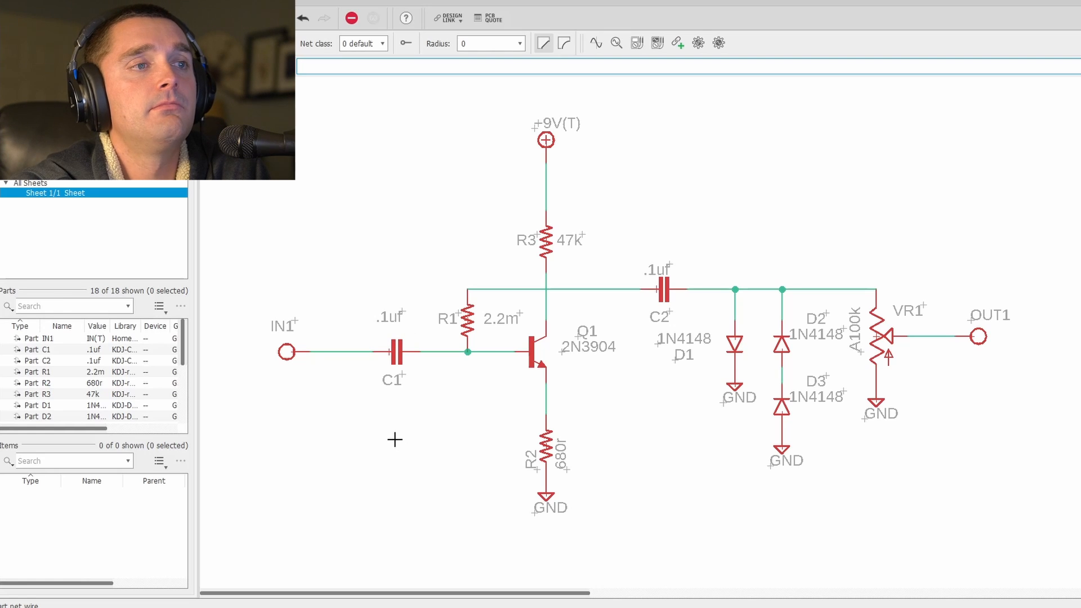
pyautogui.moveTo(385, 397)
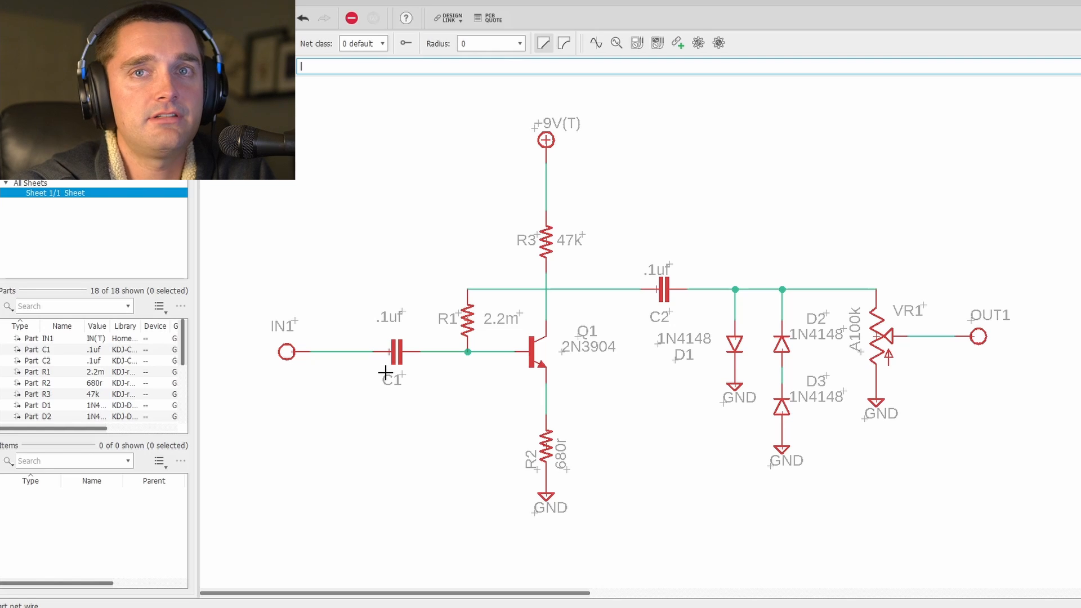
pyautogui.moveTo(385, 326)
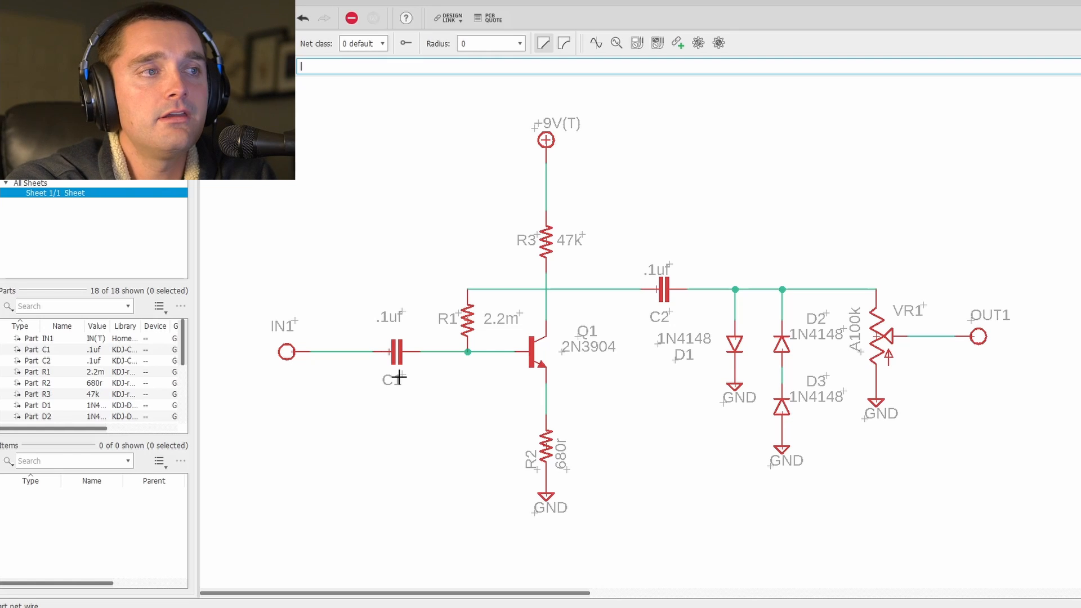
pyautogui.moveTo(409, 376)
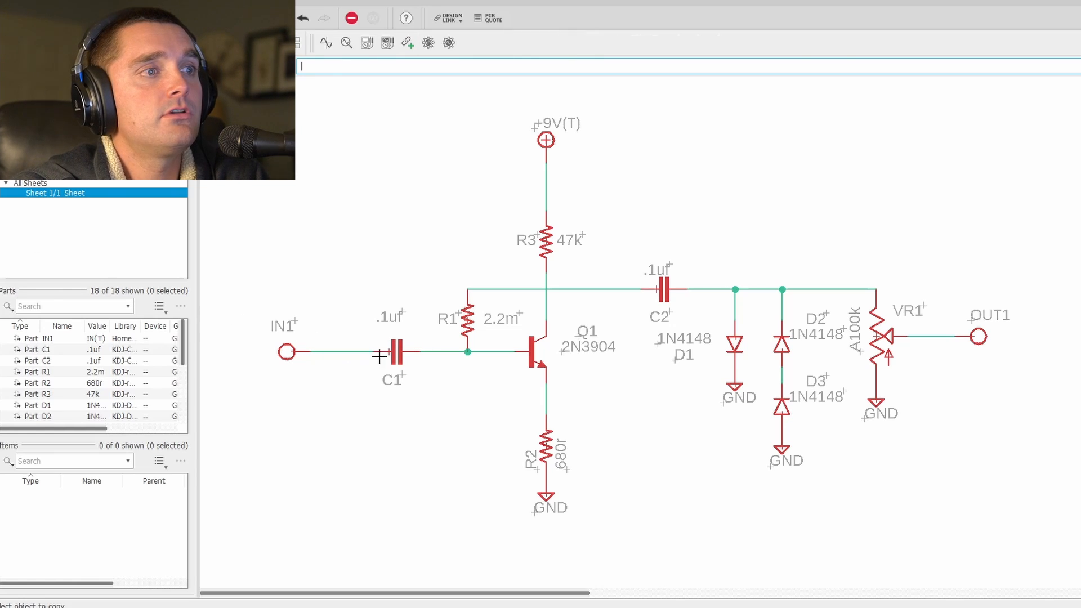
# Duplicate C1 as C3 below it, drop a net from the input node, and set its value to .001uf
pyautogui.click(396, 416)
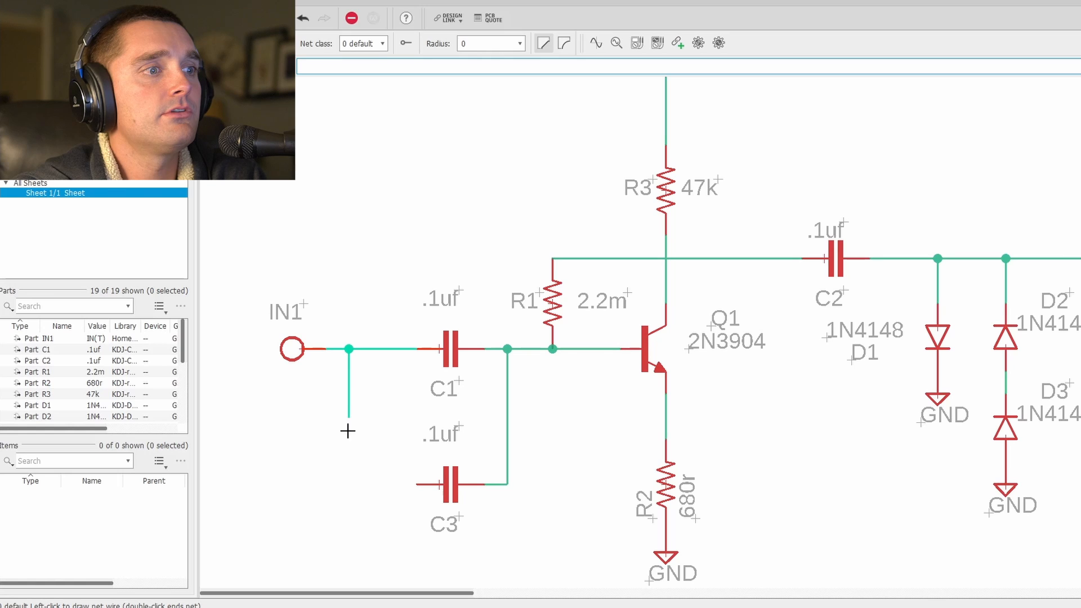
pyautogui.doubleClick(451, 484)
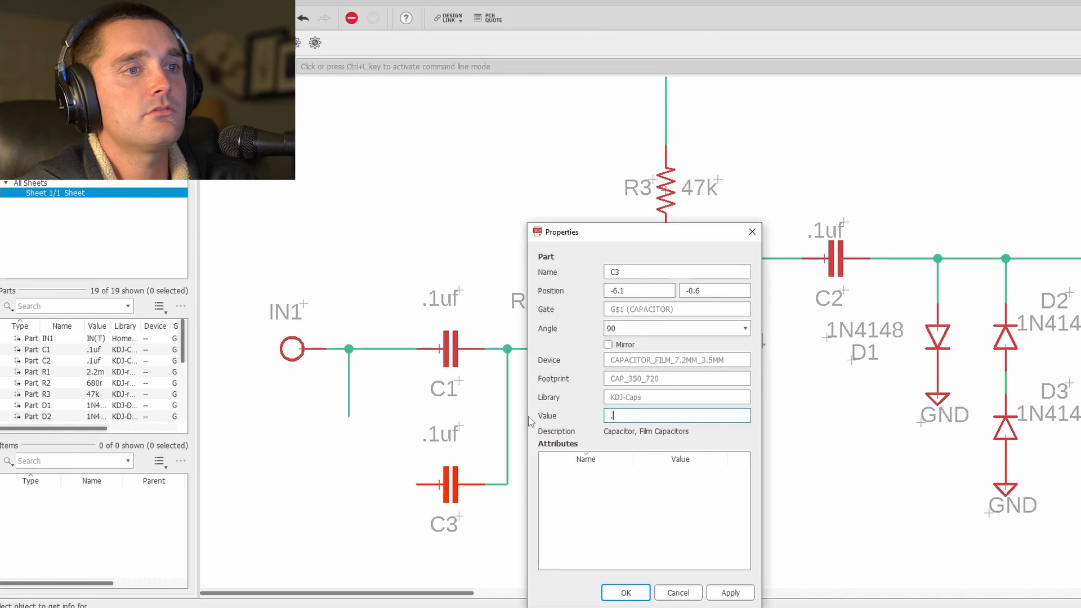
pyautogui.click(623, 594)
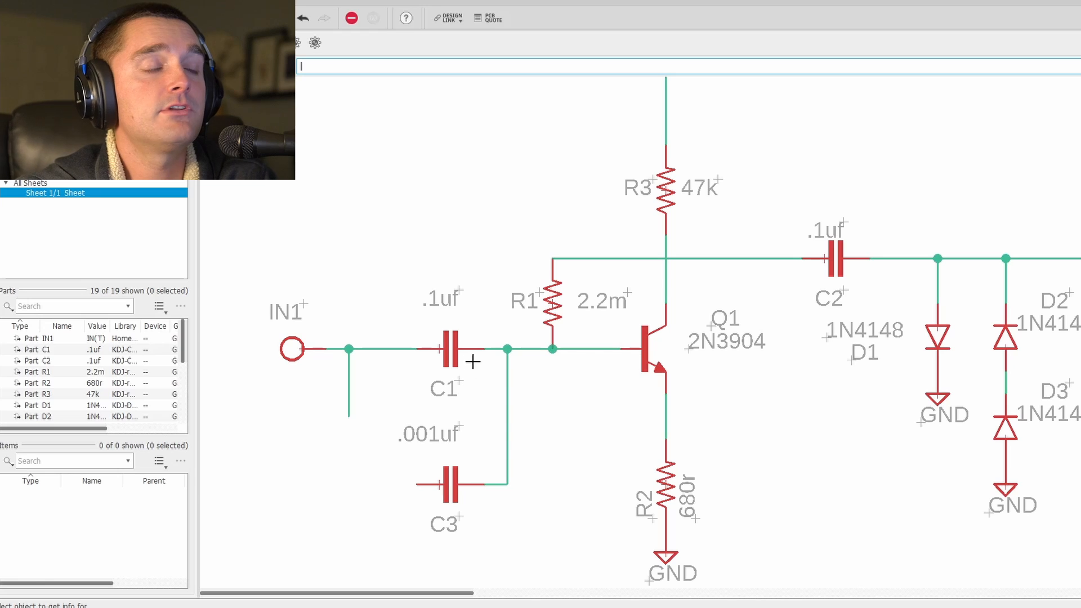
pyautogui.moveTo(760, 296)
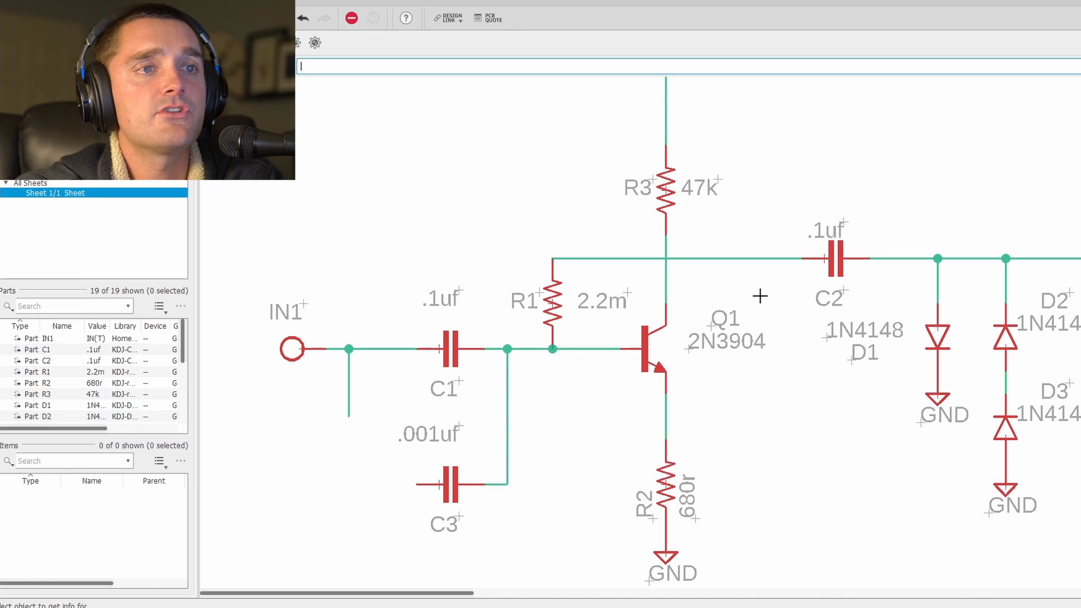
pyautogui.moveTo(757, 366)
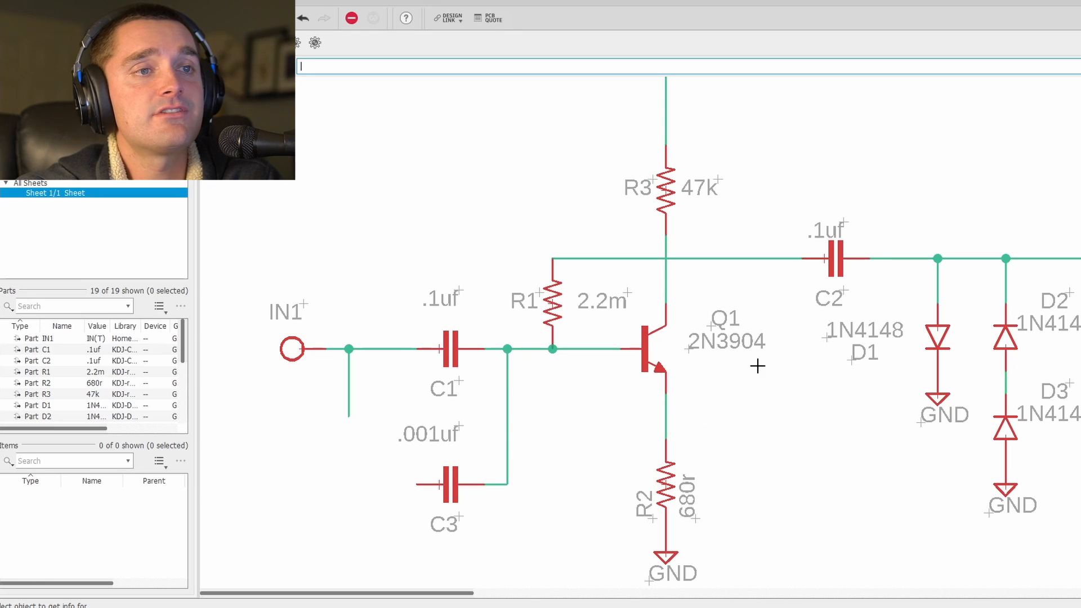
pyautogui.moveTo(705, 386)
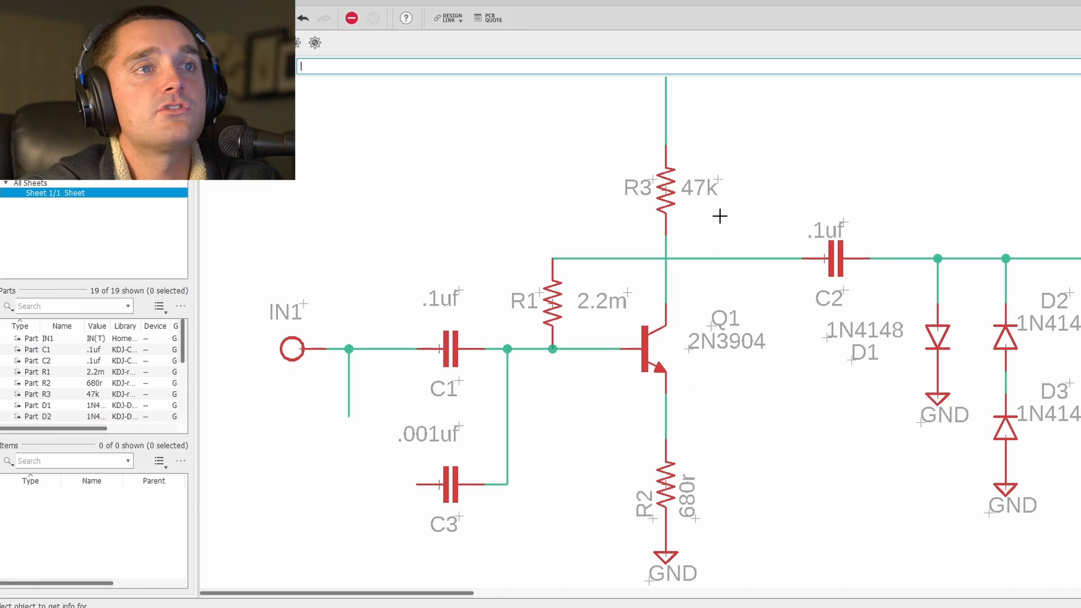
pyautogui.moveTo(657, 213)
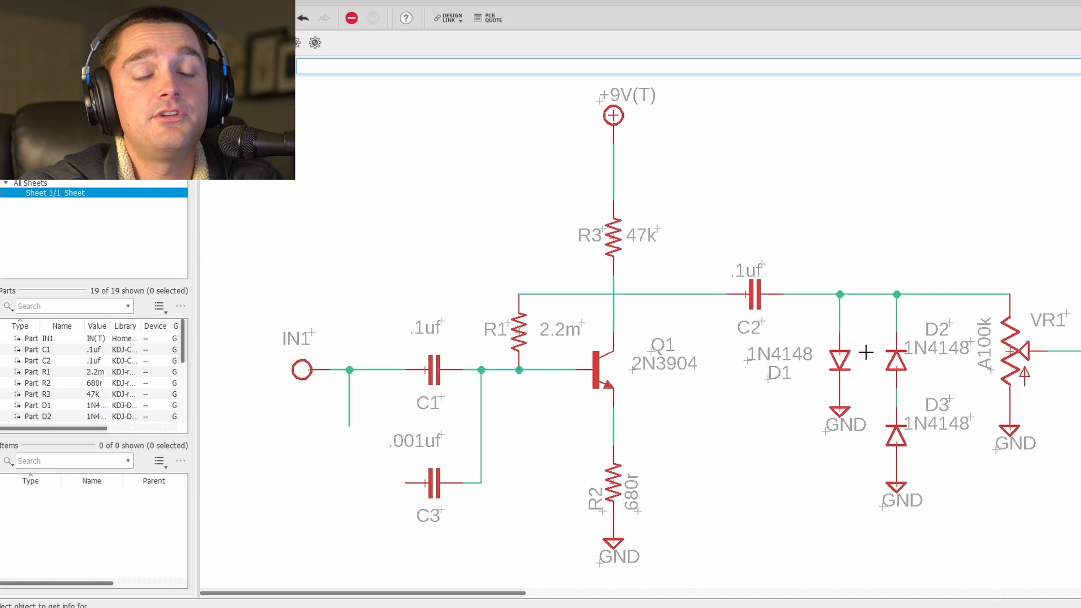
pyautogui.moveTo(871, 318)
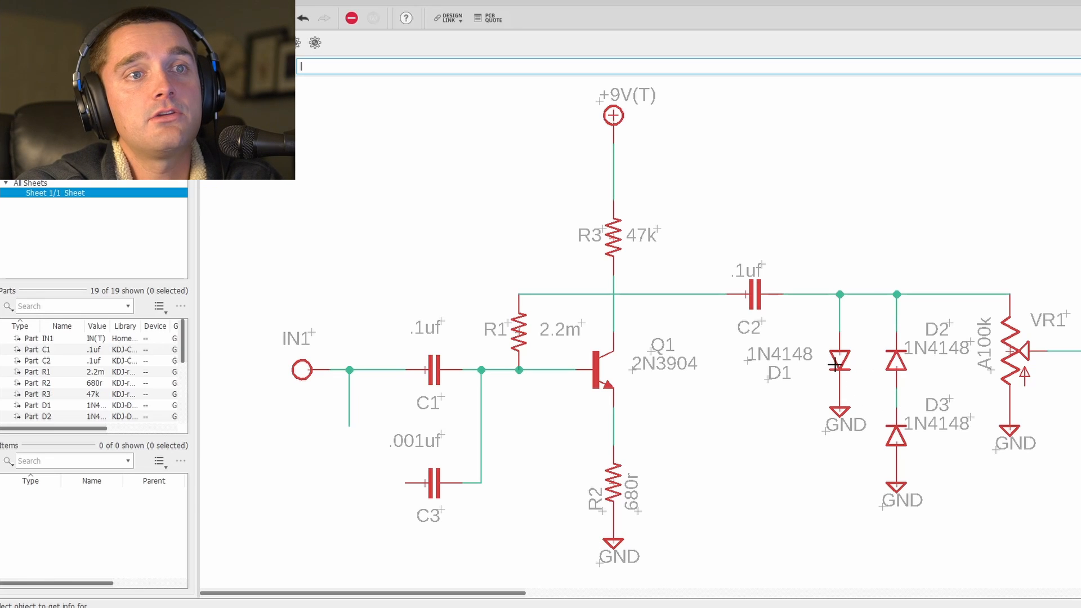
pyautogui.moveTo(896, 410)
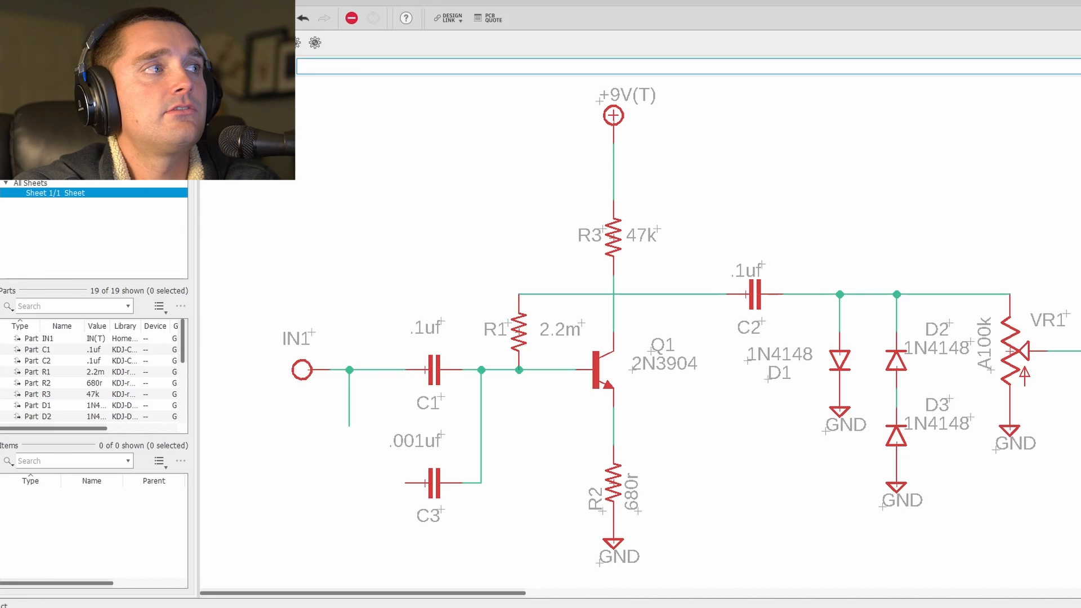
# Copy C1 and place it beside R2 as emitter bypass capacitor C4
pyautogui.click(432, 370)
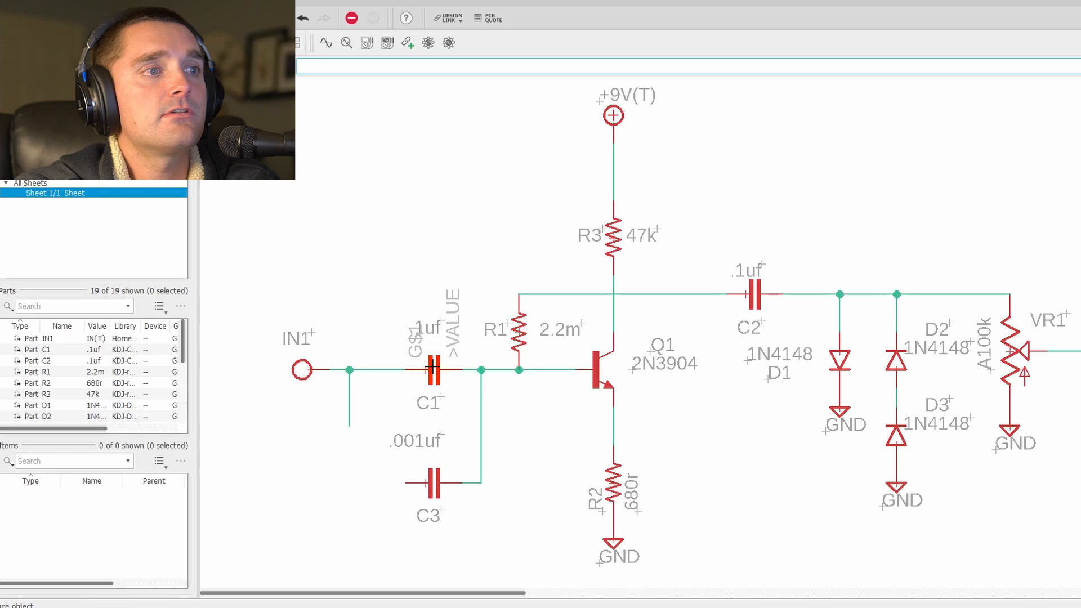
pyautogui.moveTo(431, 369); pyautogui.dragTo(689, 510)
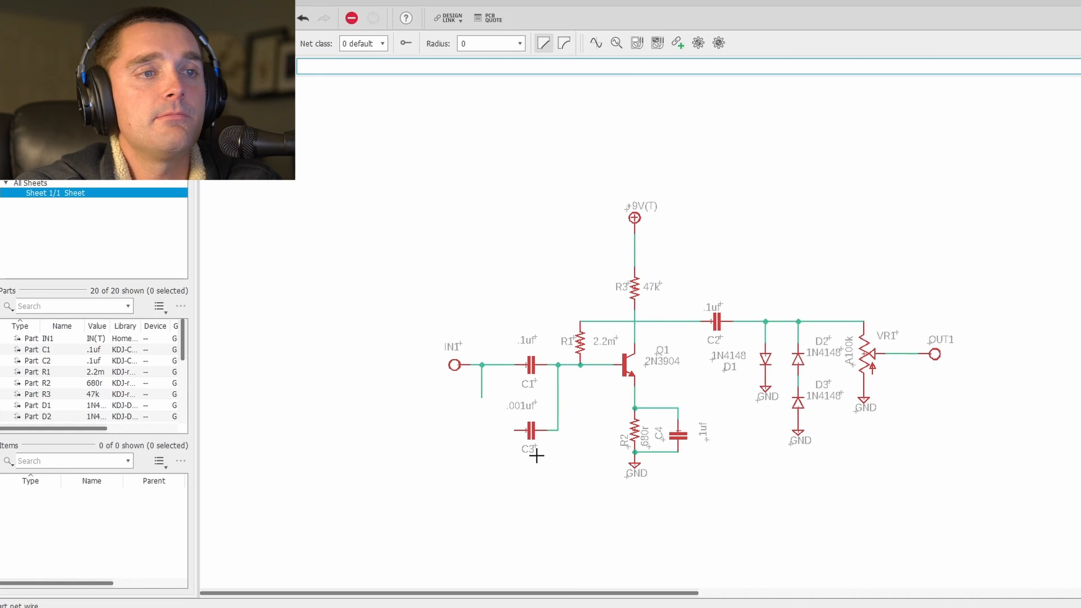
pyautogui.moveTo(476, 467)
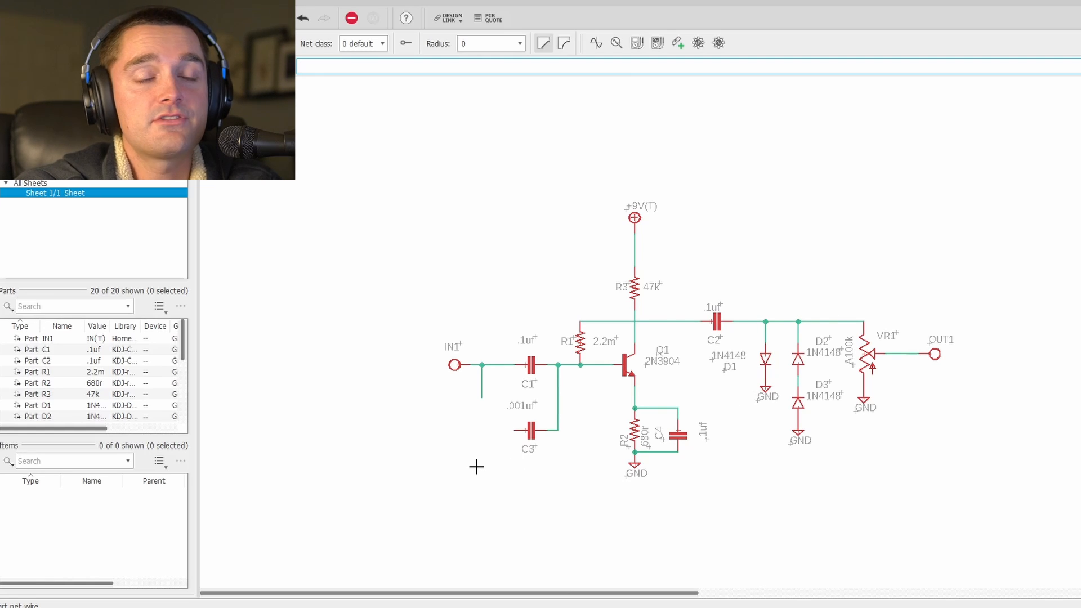